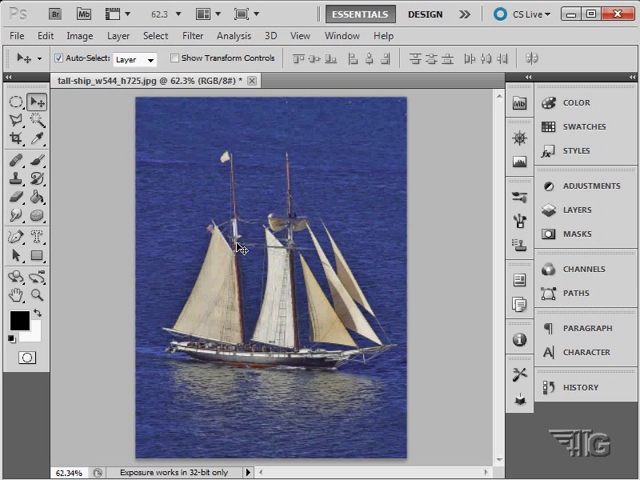
# - Fill the tall-ship canvas with a soft grey Clouds render texture
pyautogui.click(188, 36)
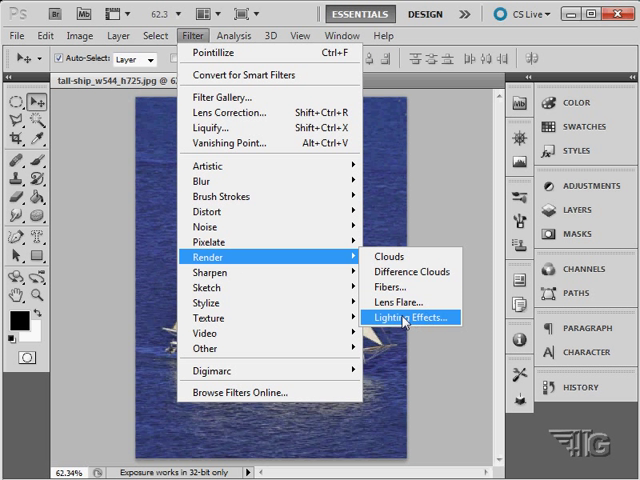
pyautogui.moveTo(400, 320)
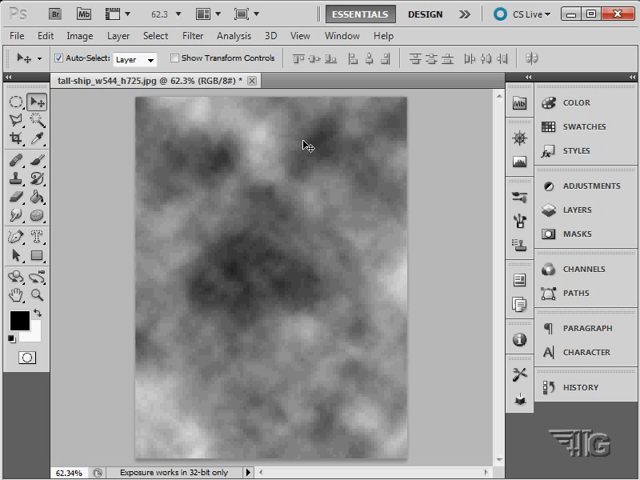
pyautogui.moveTo(276, 196)
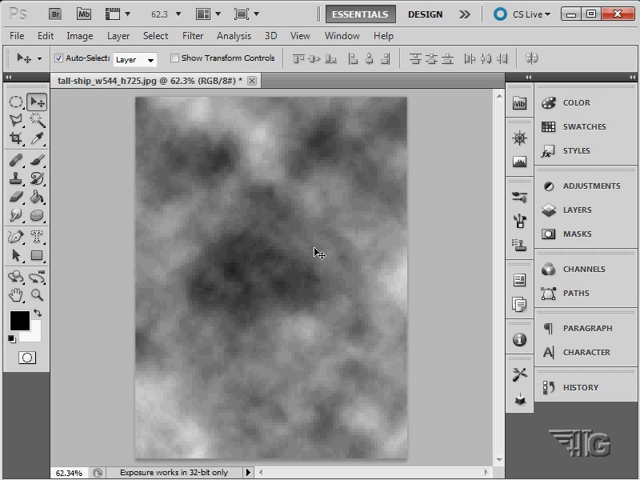
pyautogui.moveTo(344, 268)
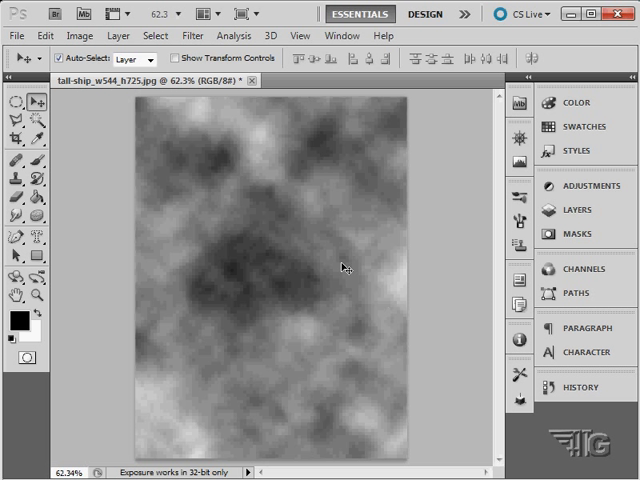
pyautogui.moveTo(284, 216)
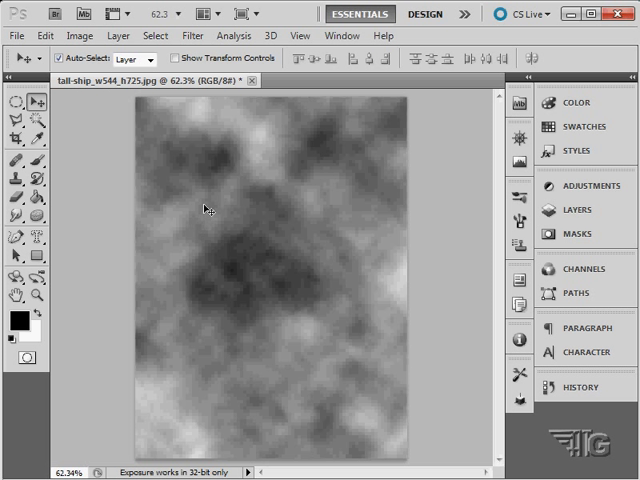
# - Colorize the grey clouds pale blue with Hue/Saturation, tweaking hue and lightness
pyautogui.click(78, 36)
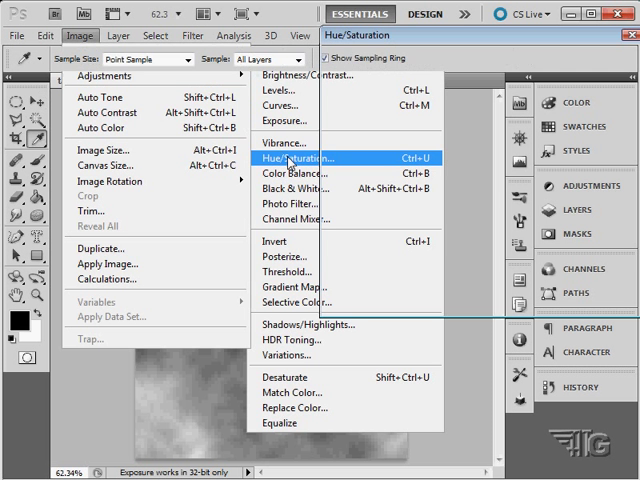
pyautogui.click(294, 158)
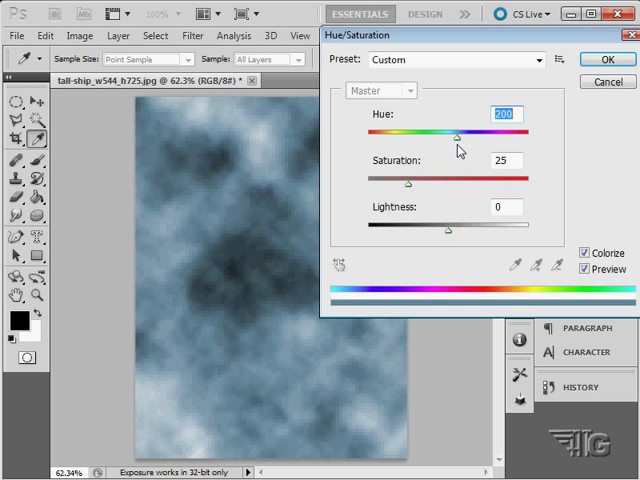
pyautogui.moveTo(448, 228); pyautogui.dragTo(464, 228)
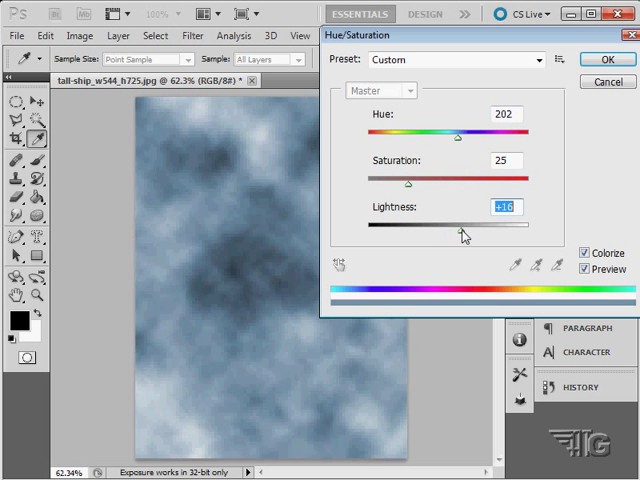
pyautogui.moveTo(464, 236); pyautogui.dragTo(492, 236)
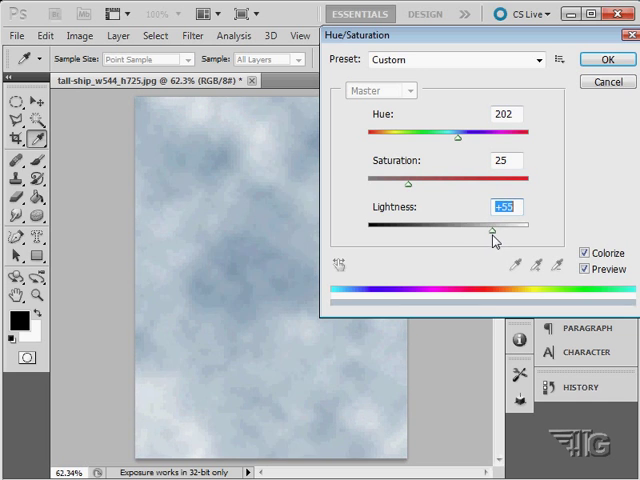
pyautogui.moveTo(456, 138); pyautogui.dragTo(448, 138)
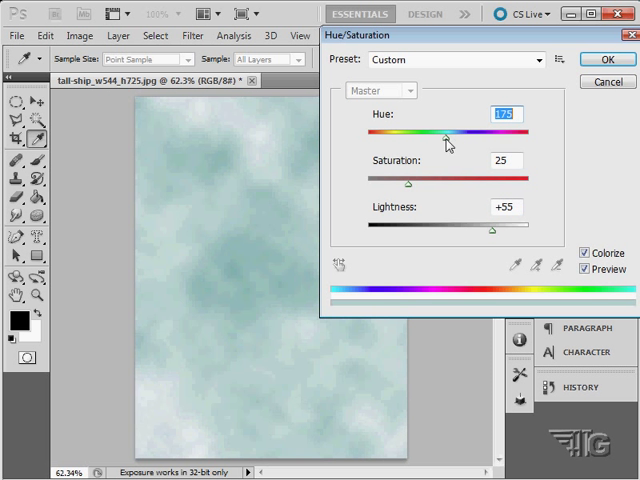
pyautogui.moveTo(448, 134); pyautogui.dragTo(466, 134)
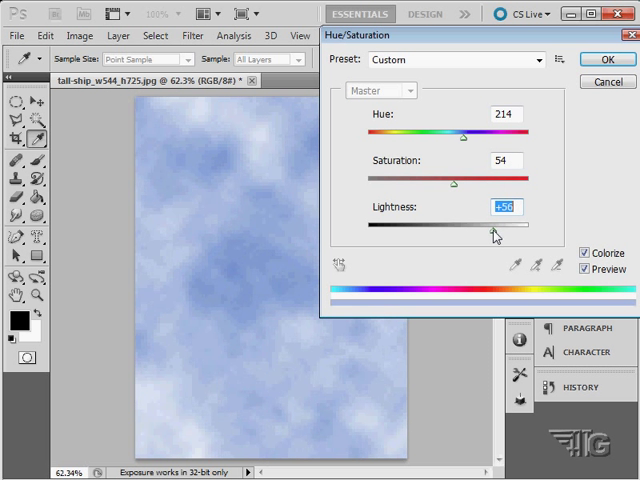
pyautogui.moveTo(496, 234); pyautogui.dragTo(490, 234)
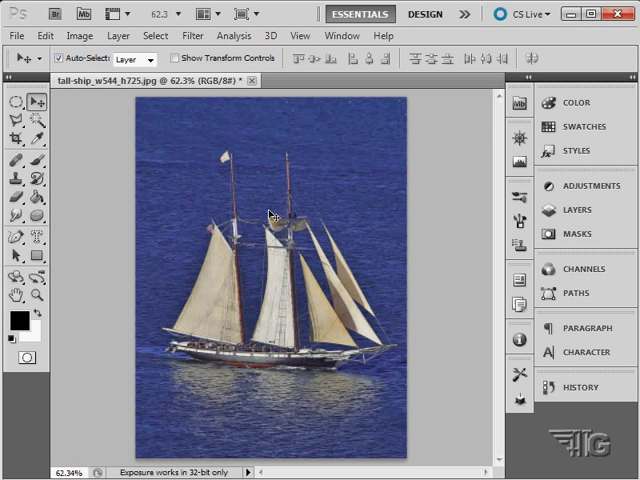
pyautogui.click(200, 36)
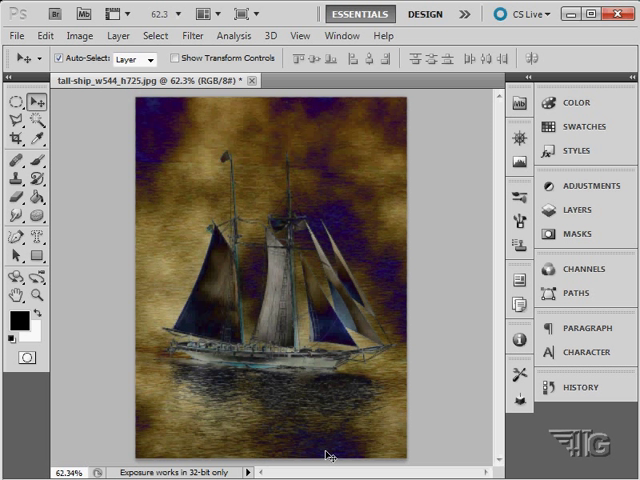
pyautogui.moveTo(112, 182)
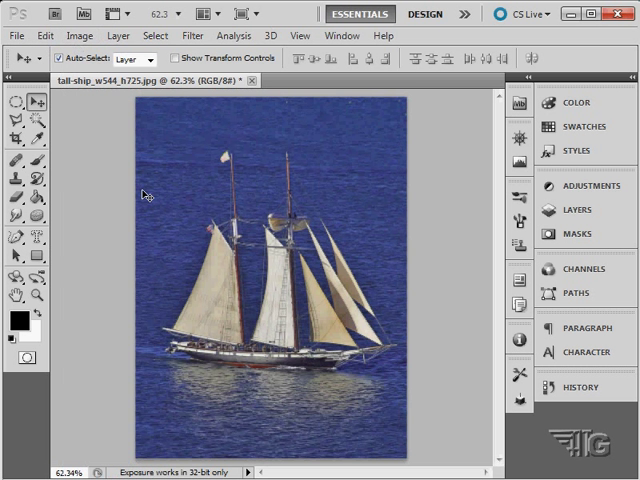
# - Start a Fibers render and adjust its variance
pyautogui.click(192, 36)
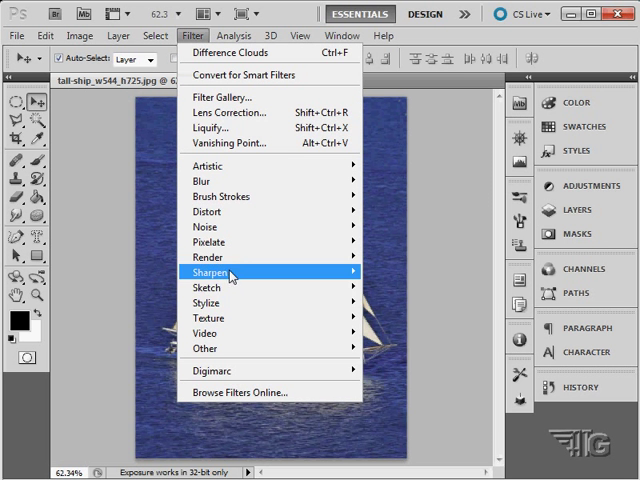
pyautogui.moveTo(230, 256)
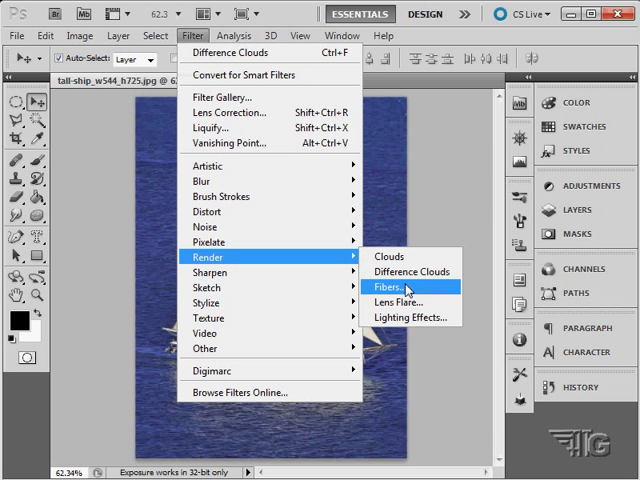
pyautogui.click(396, 288)
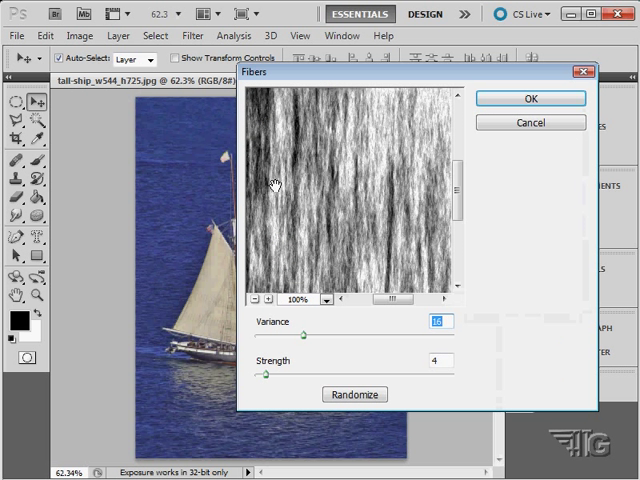
pyautogui.moveTo(208, 250)
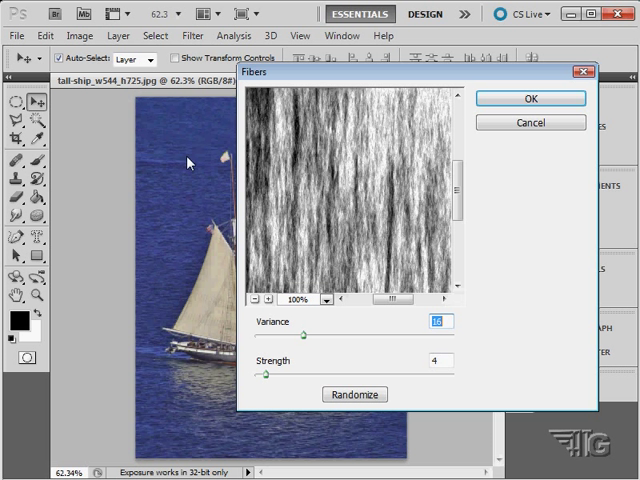
pyautogui.moveTo(312, 356)
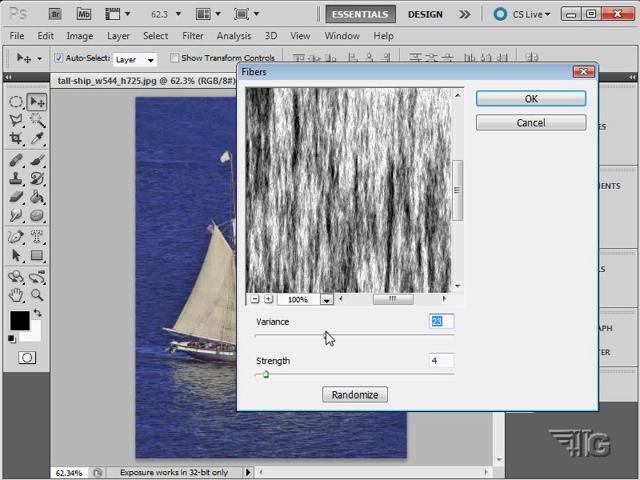
pyautogui.moveTo(336, 338); pyautogui.dragTo(372, 338)
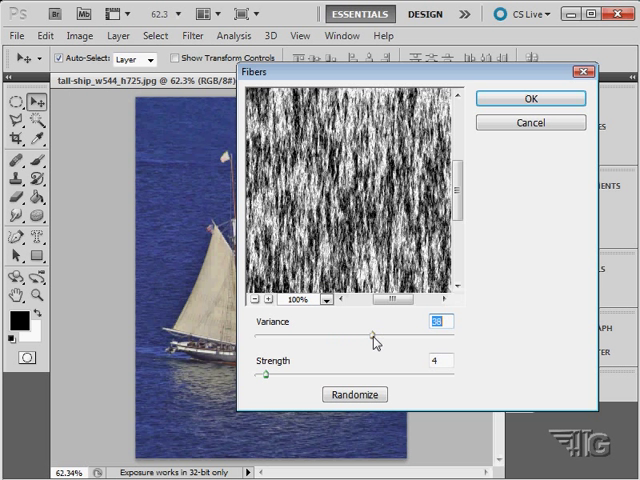
pyautogui.moveTo(370, 336); pyautogui.dragTo(420, 336)
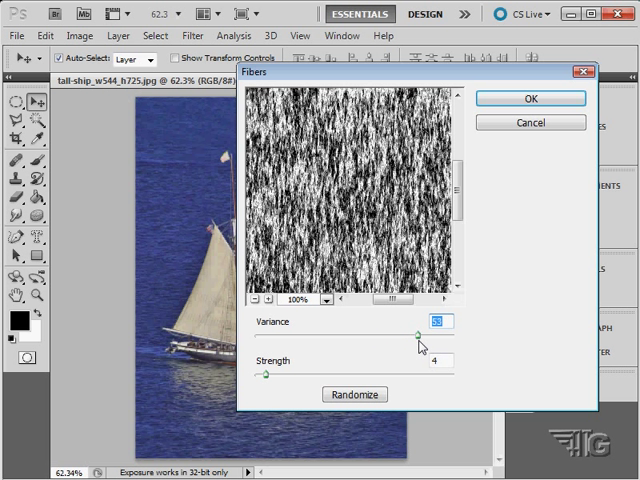
pyautogui.moveTo(418, 336); pyautogui.dragTo(268, 336)
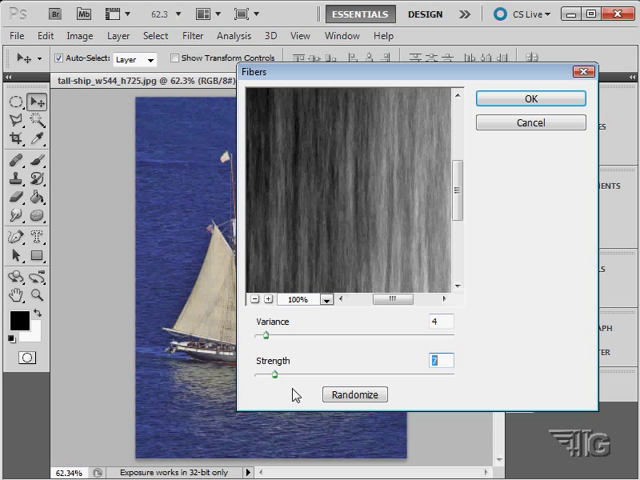
# - Randomize the fiber pattern several times and apply the grey vertical fibers texture
pyautogui.click(352, 394)
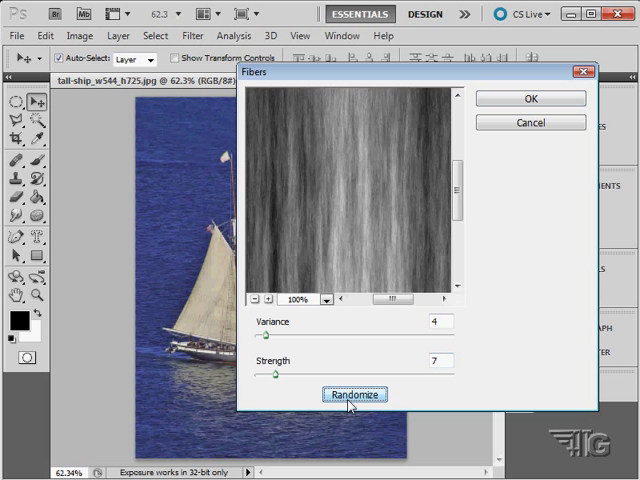
pyautogui.click(352, 394)
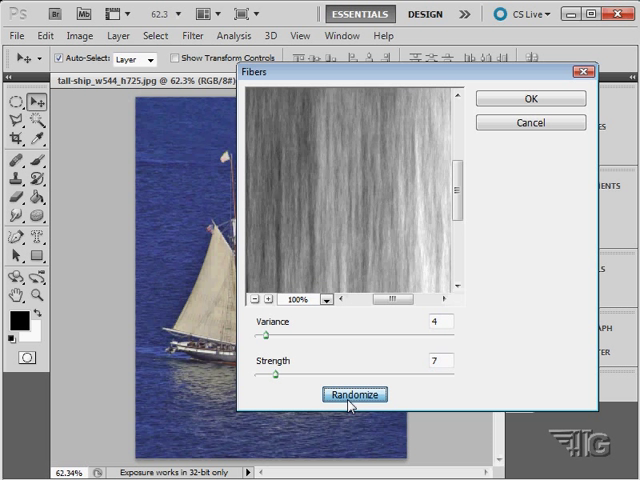
pyautogui.click(354, 394)
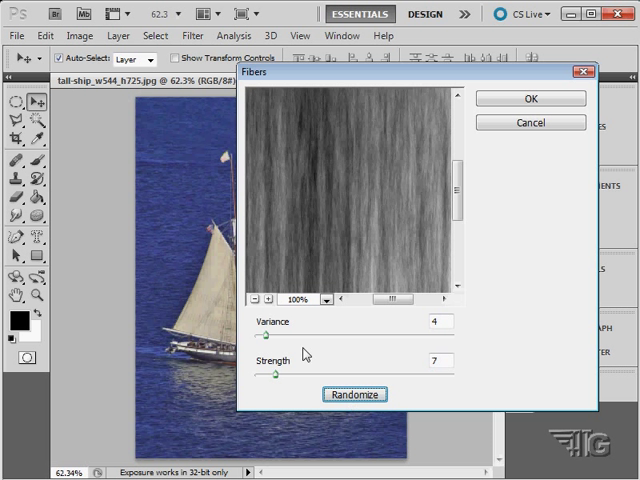
pyautogui.moveTo(280, 364)
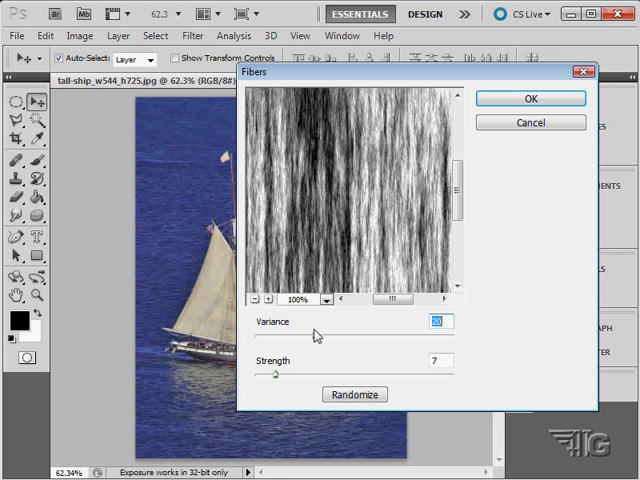
pyautogui.click(354, 394)
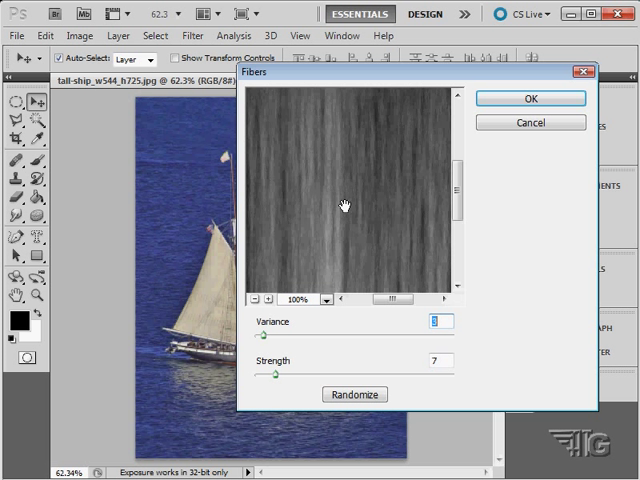
pyautogui.click(532, 98)
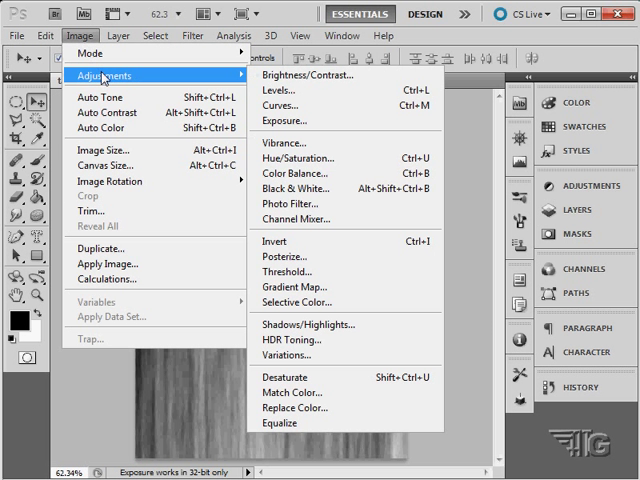
pyautogui.click(296, 158)
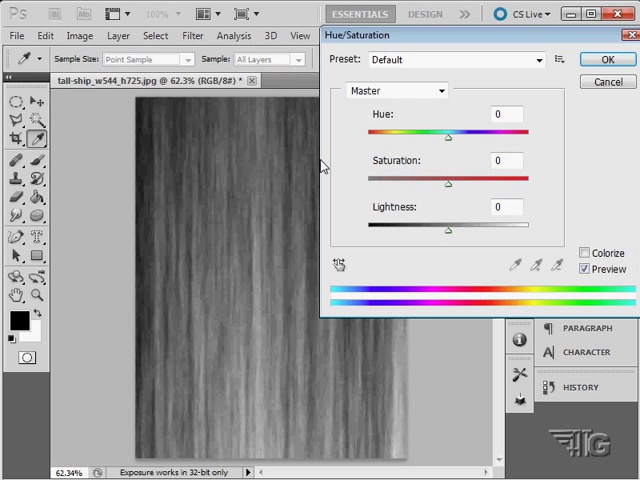
pyautogui.click(584, 252)
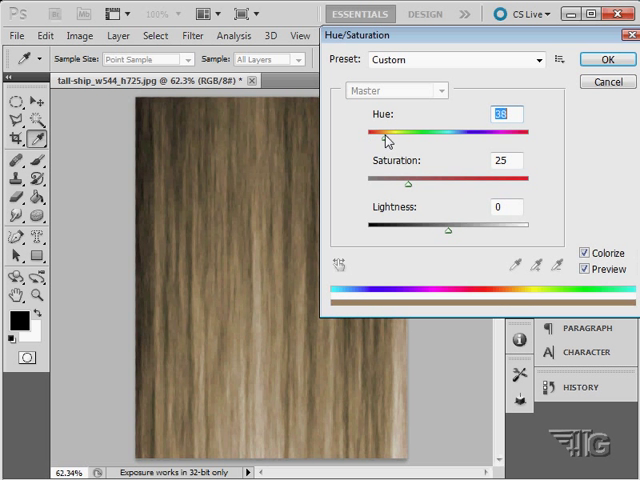
pyautogui.moveTo(384, 136); pyautogui.dragTo(378, 136)
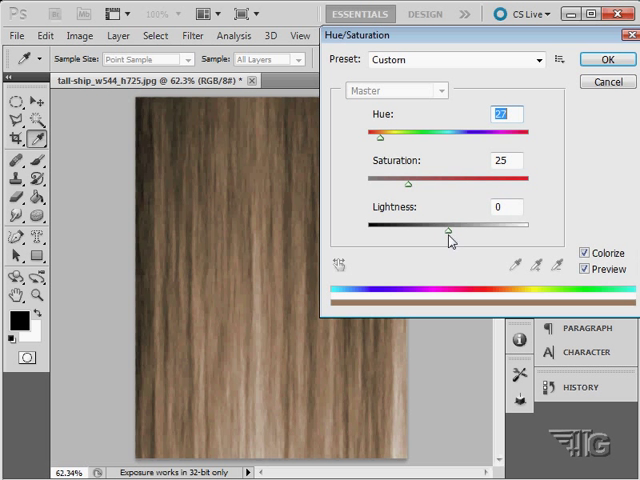
pyautogui.moveTo(448, 226); pyautogui.dragTo(424, 226)
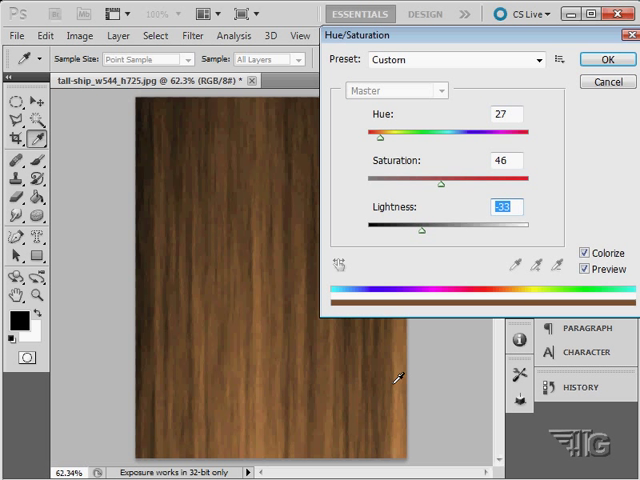
pyautogui.moveTo(264, 270)
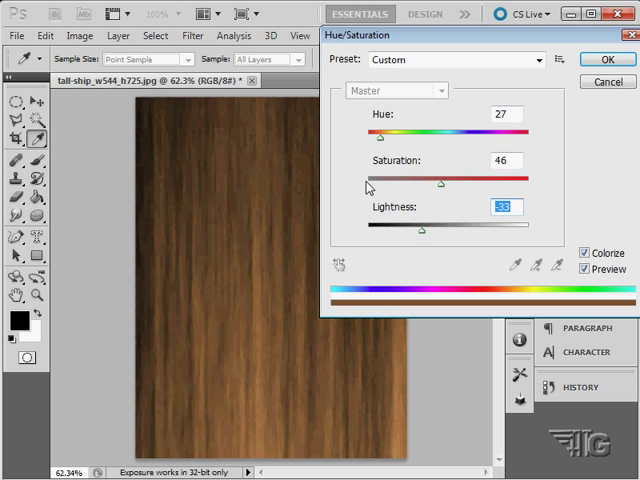
pyautogui.moveTo(270, 160)
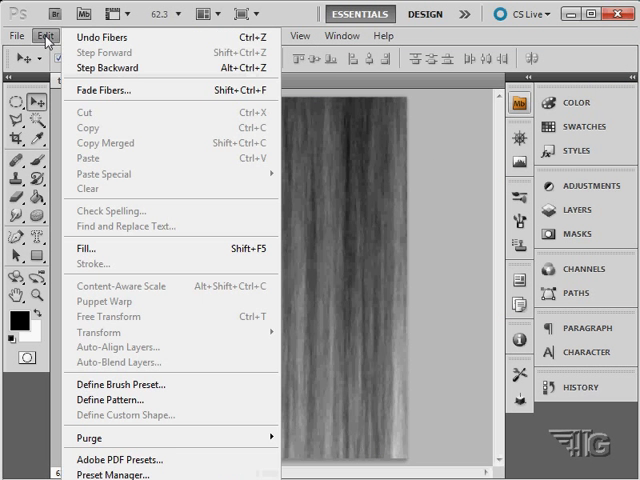
# - Undo the fibers and place a lens flare near the top of the tall mast
pyautogui.click(192, 36)
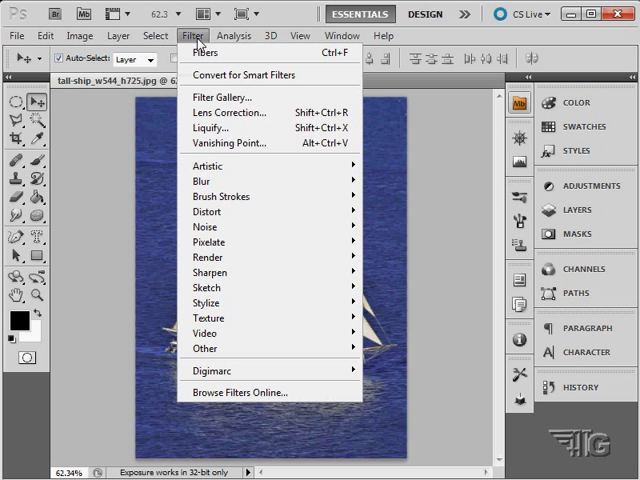
pyautogui.moveTo(210, 256)
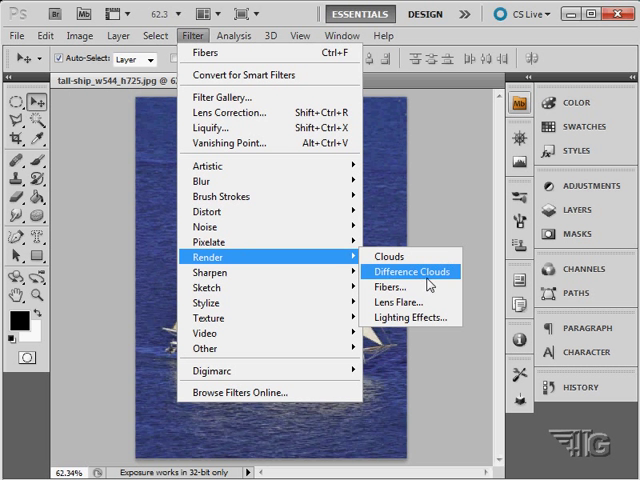
pyautogui.click(396, 300)
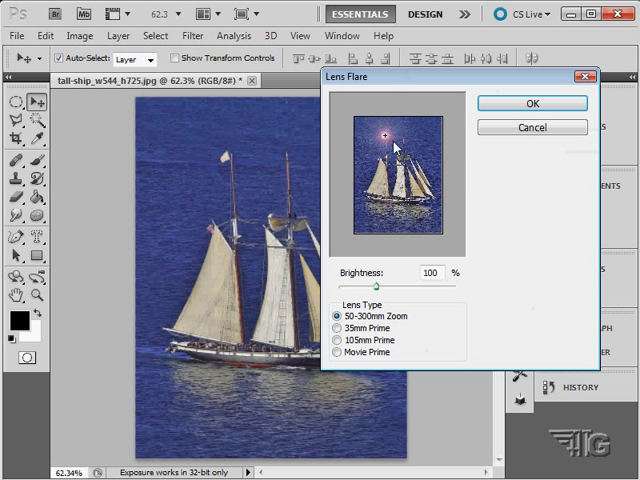
pyautogui.moveTo(384, 140); pyautogui.dragTo(384, 136)
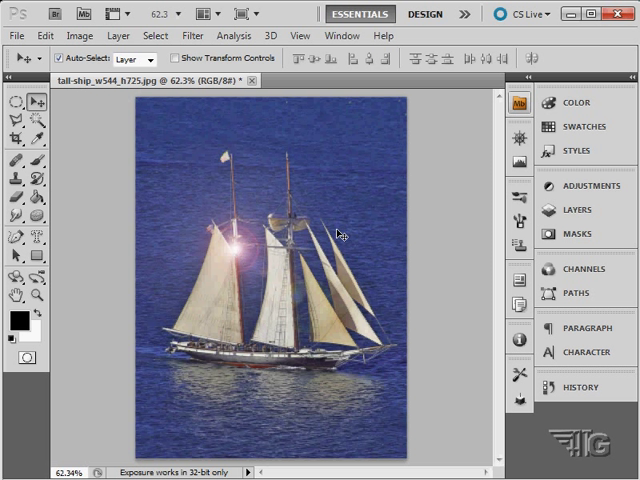
pyautogui.moveTo(352, 214)
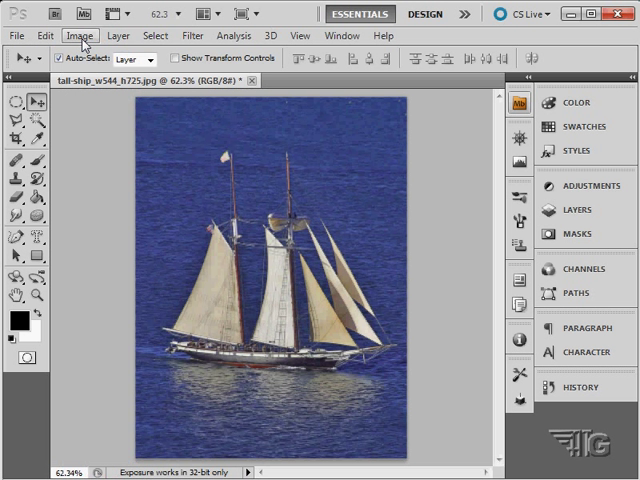
pyautogui.click(192, 36)
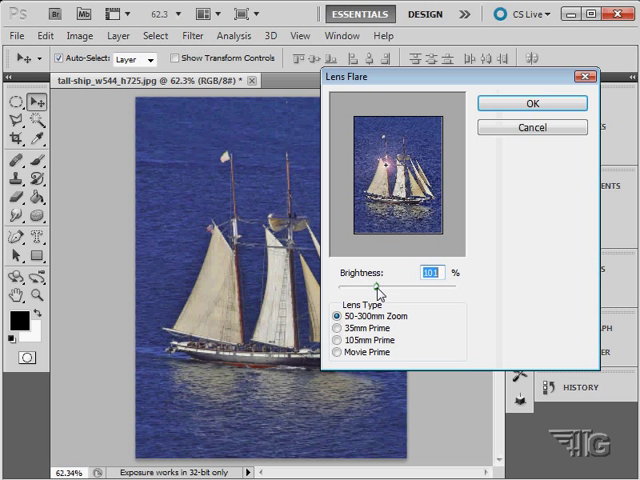
pyautogui.moveTo(384, 286); pyautogui.dragTo(448, 286)
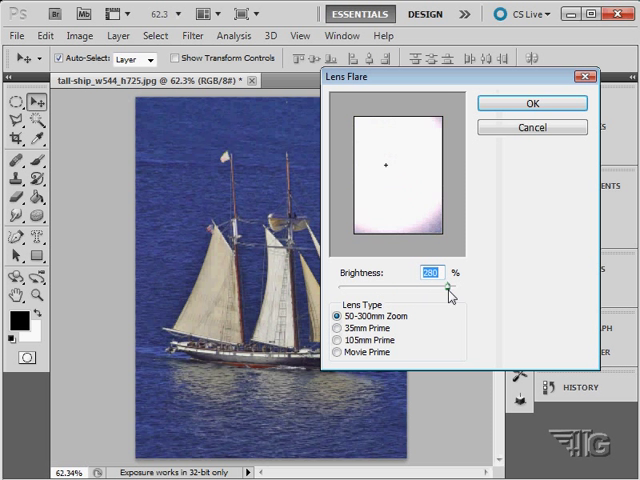
pyautogui.moveTo(448, 288); pyautogui.dragTo(436, 288)
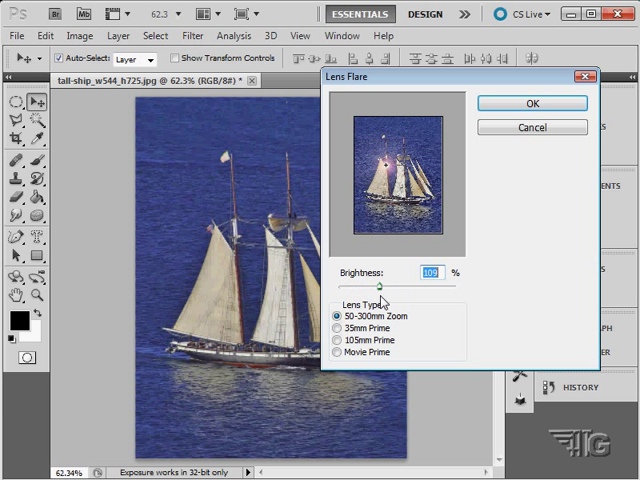
pyautogui.click(340, 328)
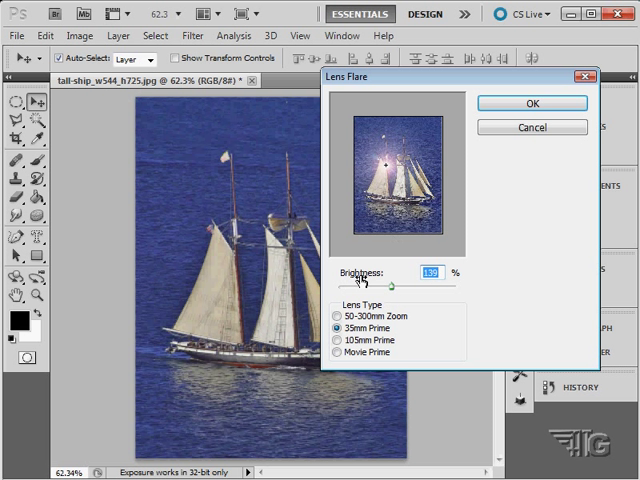
pyautogui.click(344, 340)
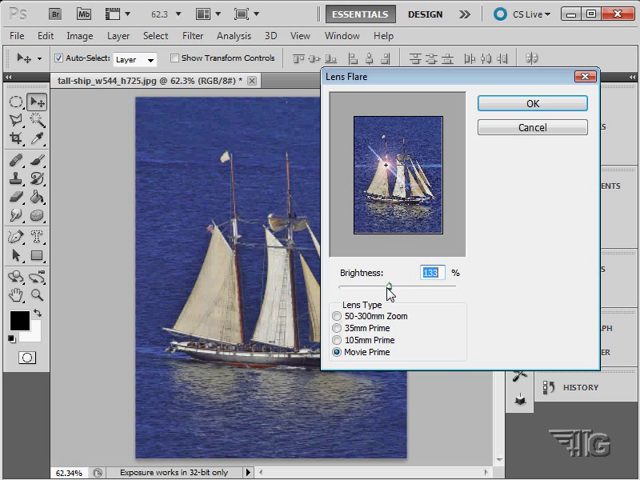
pyautogui.click(340, 352)
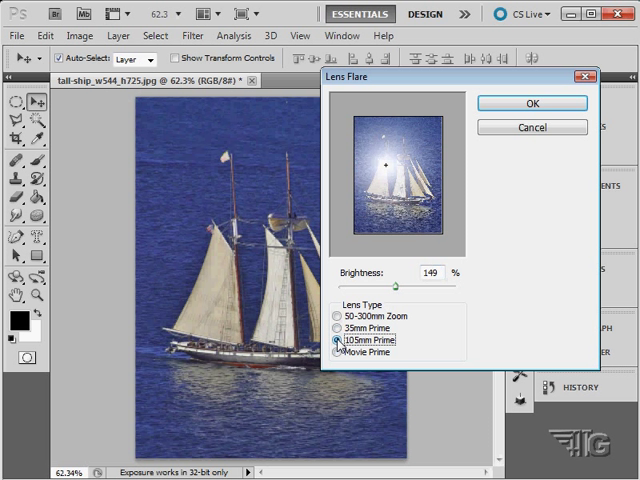
pyautogui.click(340, 316)
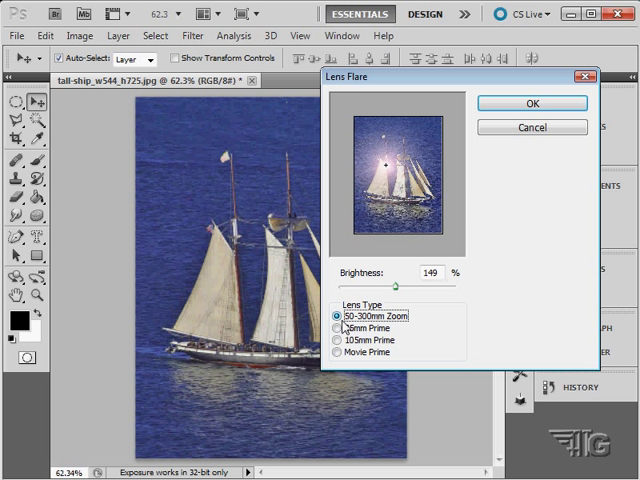
pyautogui.moveTo(410, 288); pyautogui.dragTo(364, 288)
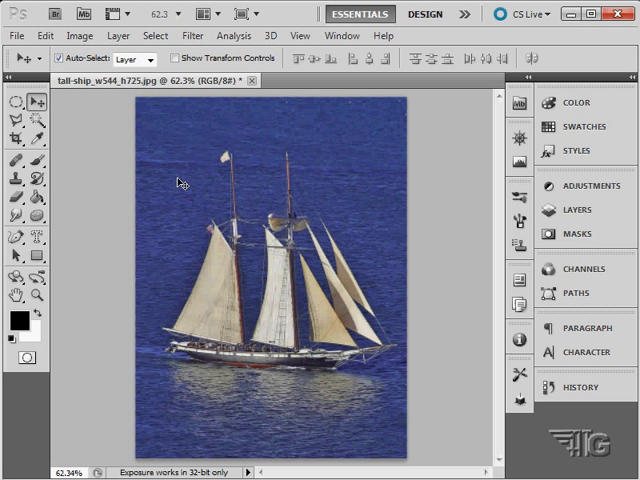
# - Create a new untitled document with a deep blue background colour for the gradient
pyautogui.click(16, 36)
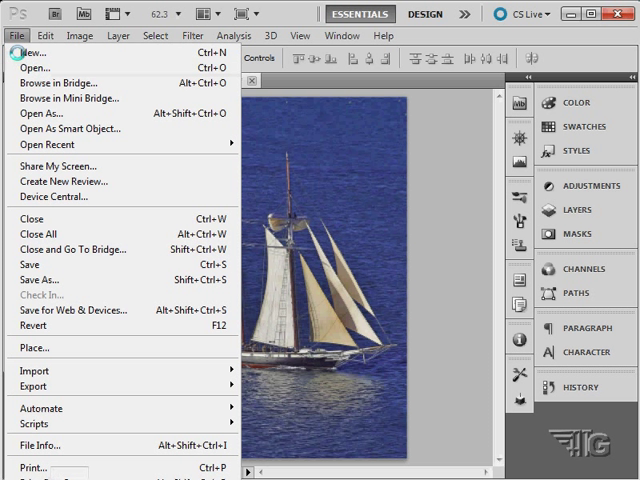
pyautogui.click(32, 52)
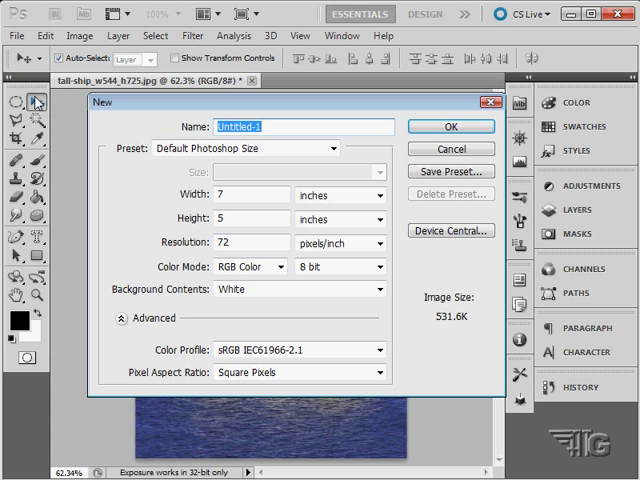
pyautogui.click(450, 126)
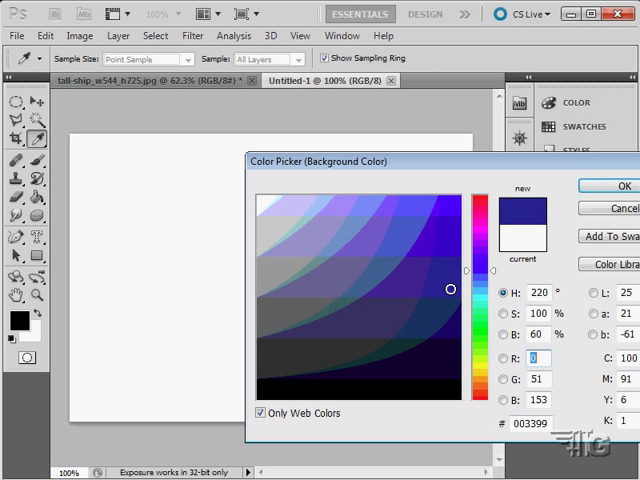
pyautogui.click(604, 188)
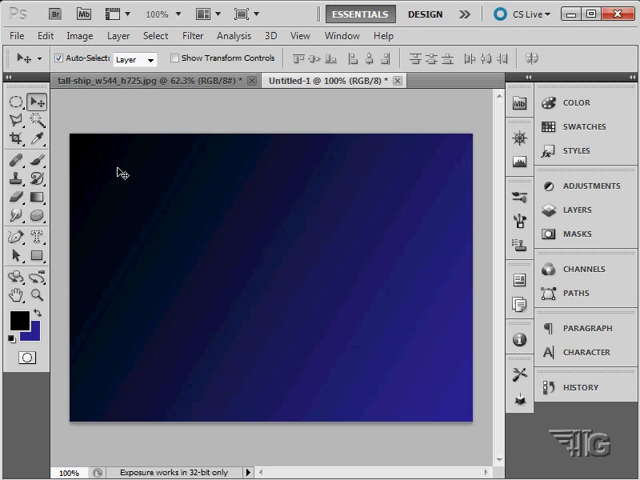
# - Add a first lens flare at the upper left of the gradient
pyautogui.click(192, 36)
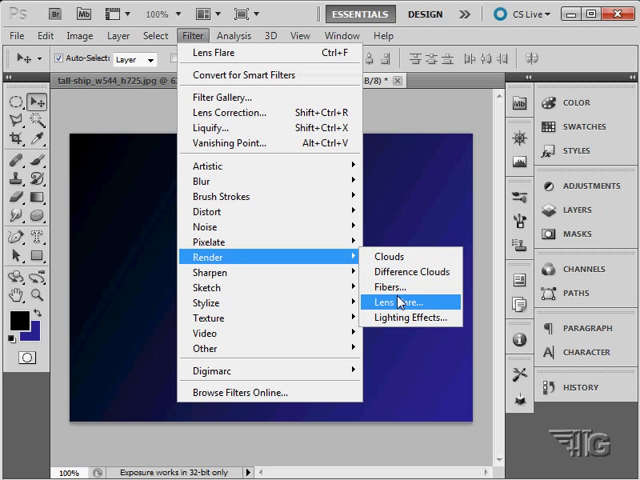
pyautogui.click(400, 300)
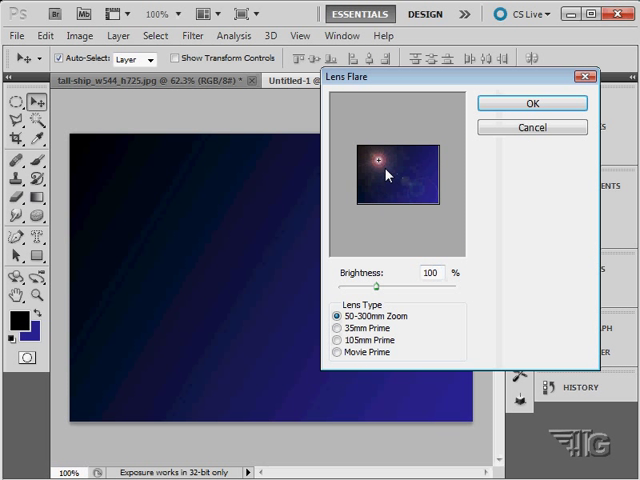
pyautogui.click(532, 104)
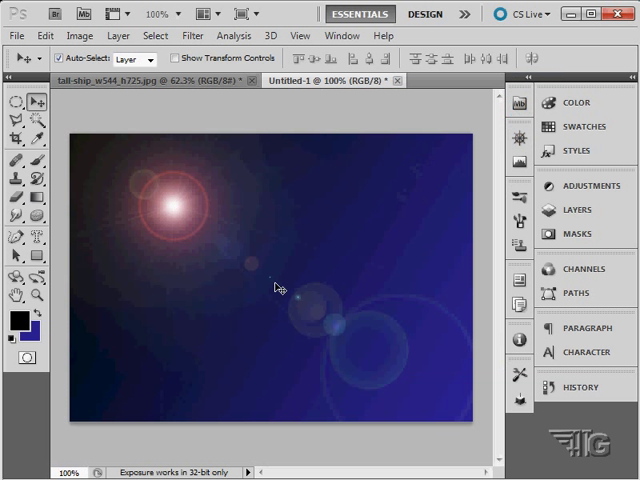
pyautogui.moveTo(378, 256)
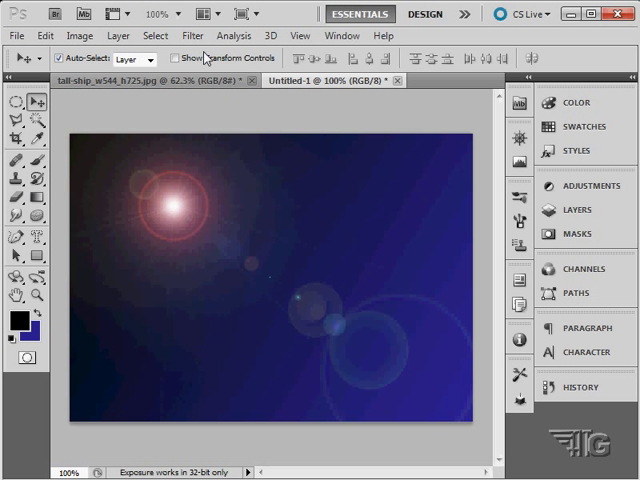
# - Add a second 105mm lens flare at the upper right
pyautogui.click(192, 36)
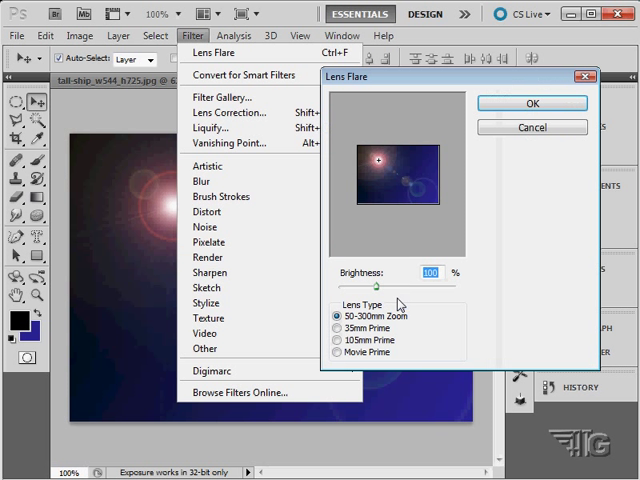
pyautogui.click(328, 340)
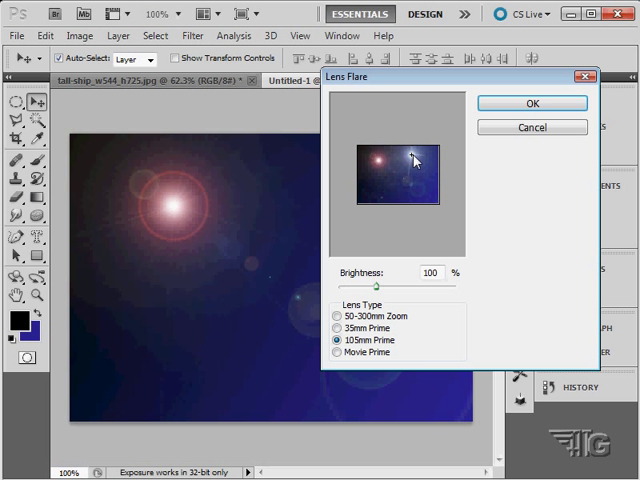
pyautogui.click(530, 104)
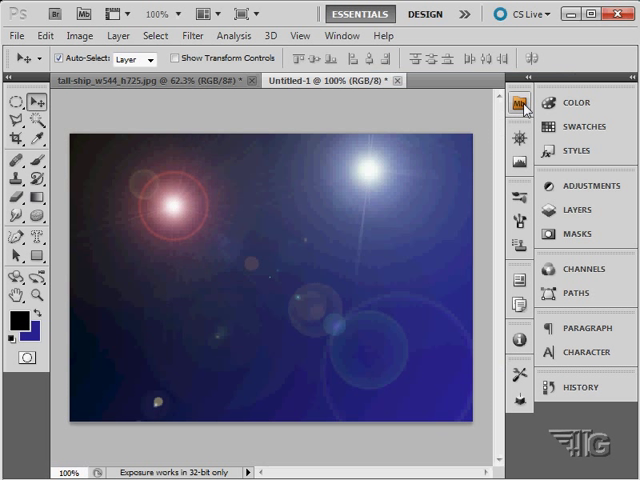
pyautogui.moveTo(342, 204)
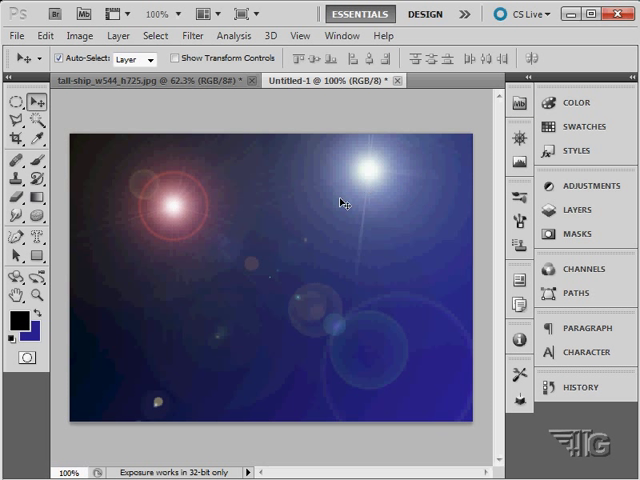
# - Add a third Movie Prime lens flare with streaks
pyautogui.click(192, 36)
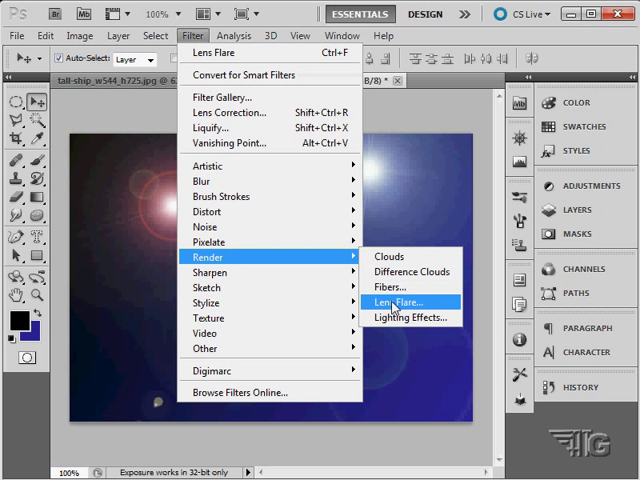
pyautogui.click(396, 302)
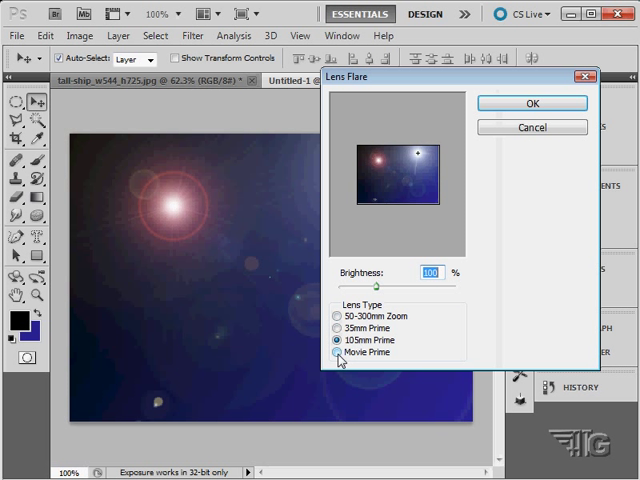
pyautogui.click(340, 352)
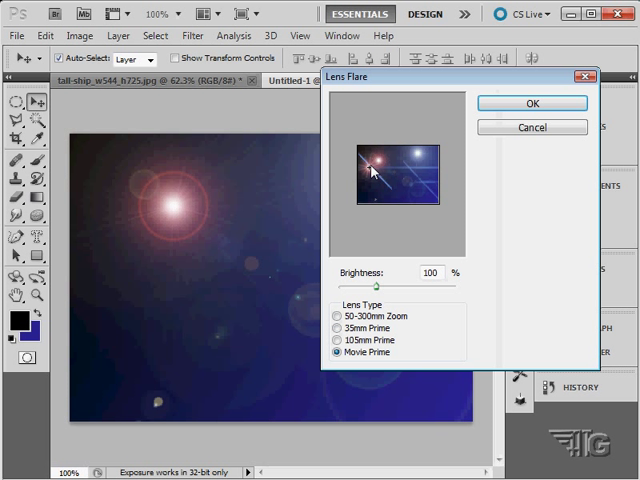
pyautogui.click(532, 104)
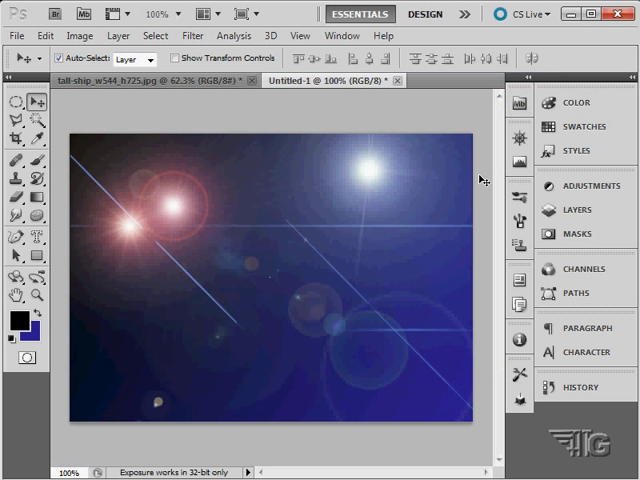
pyautogui.moveTo(376, 384)
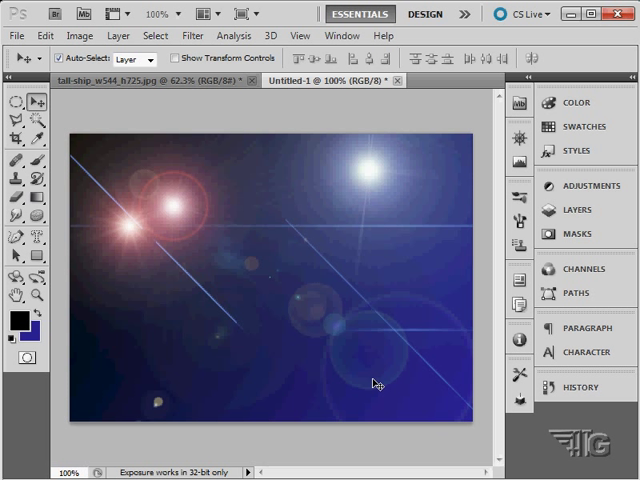
pyautogui.moveTo(244, 348)
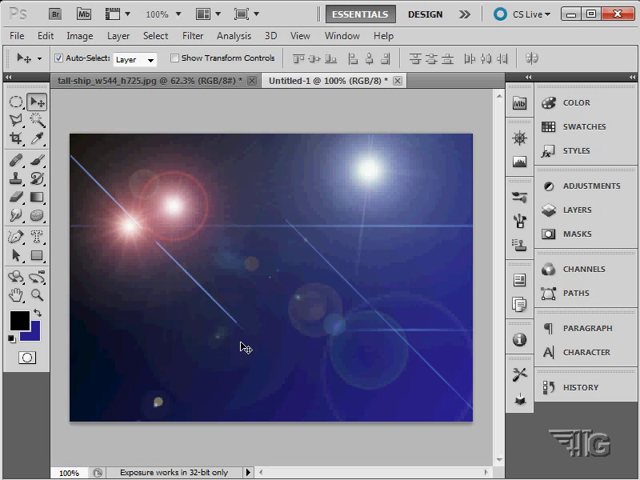
pyautogui.moveTo(280, 300)
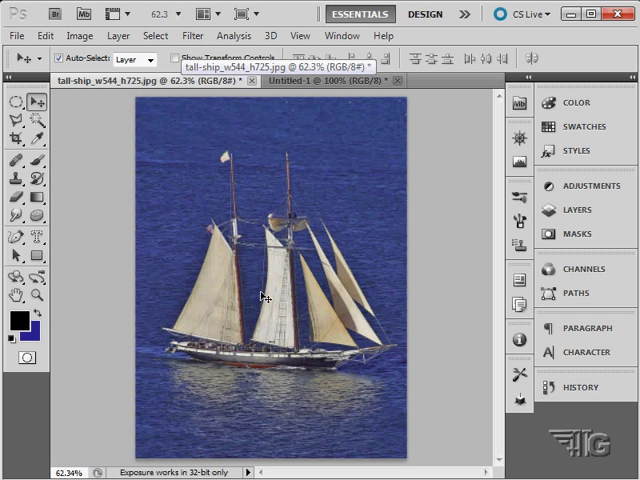
pyautogui.moveTo(92, 188)
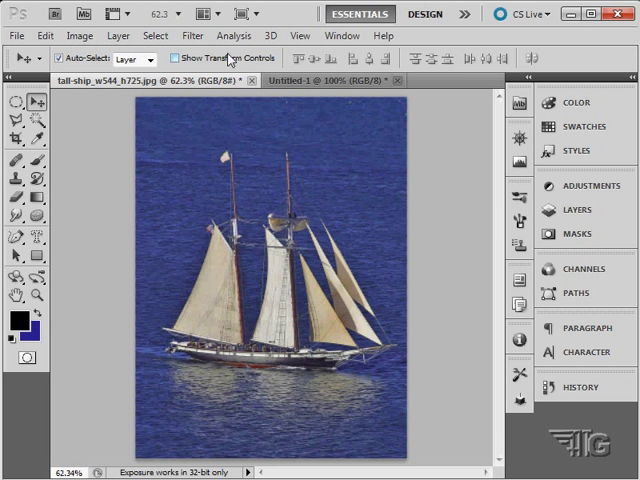
# - Apply the default Lighting Effects oval spotlight to the tall-ship photo
pyautogui.click(192, 36)
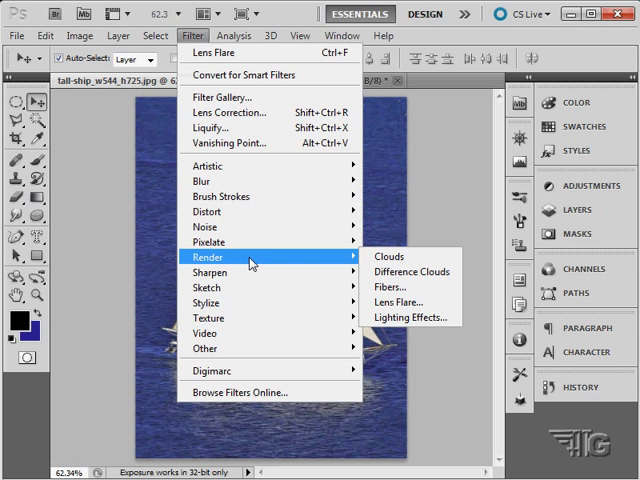
pyautogui.click(406, 316)
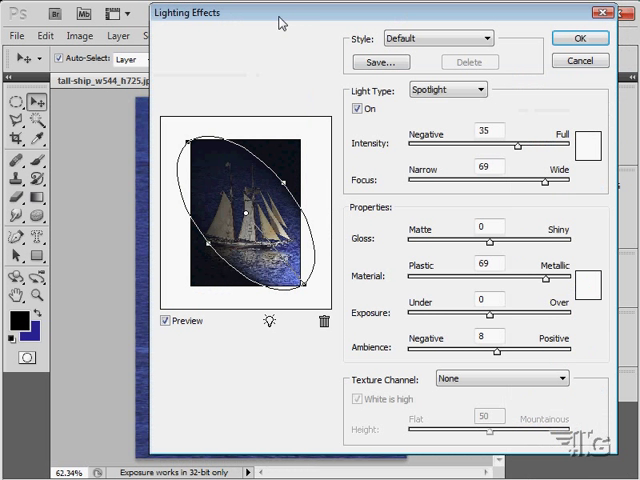
pyautogui.moveTo(380, 268)
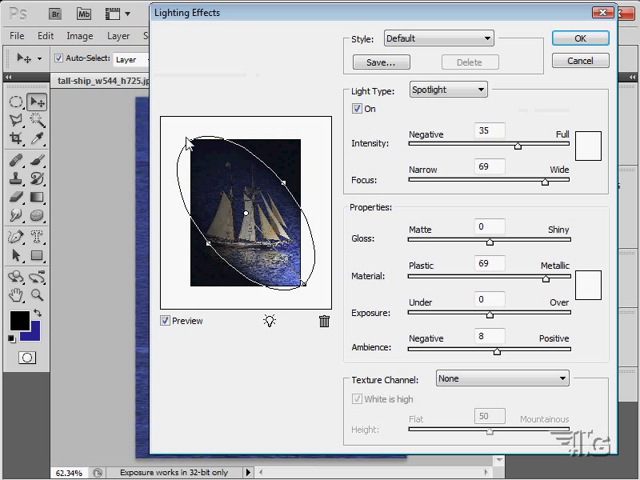
pyautogui.moveTo(304, 304)
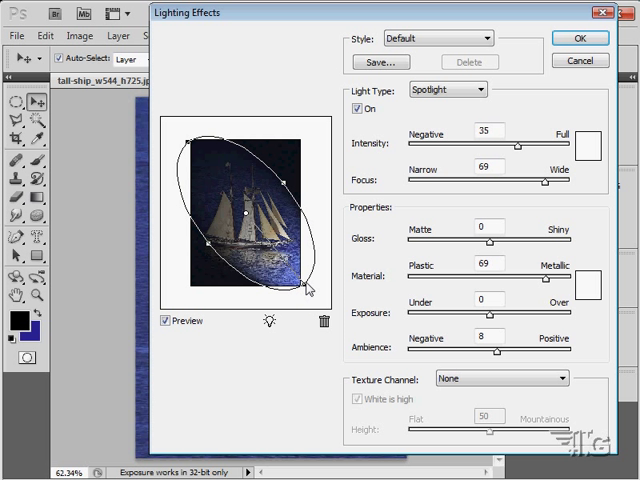
pyautogui.click(580, 38)
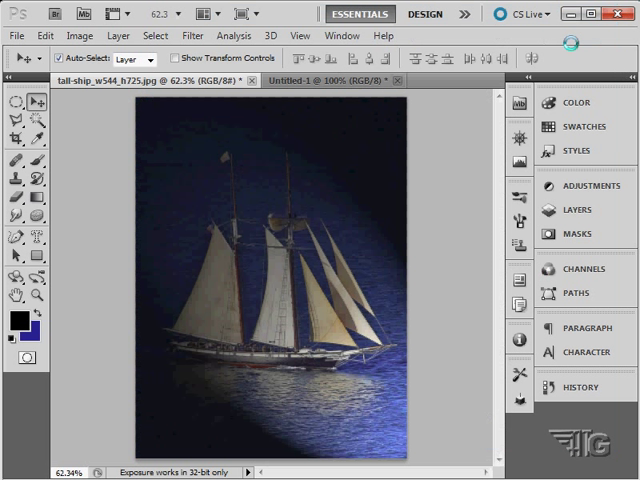
pyautogui.moveTo(278, 292)
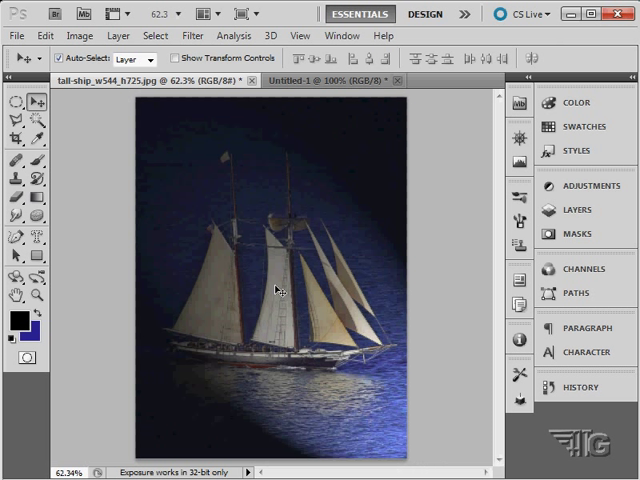
pyautogui.moveTo(204, 420)
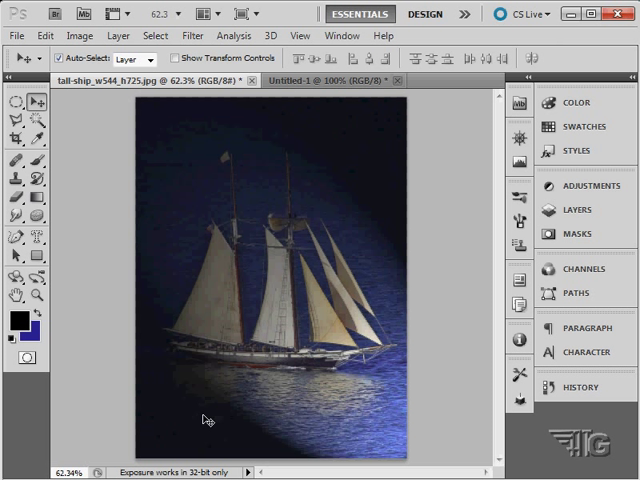
pyautogui.moveTo(344, 358)
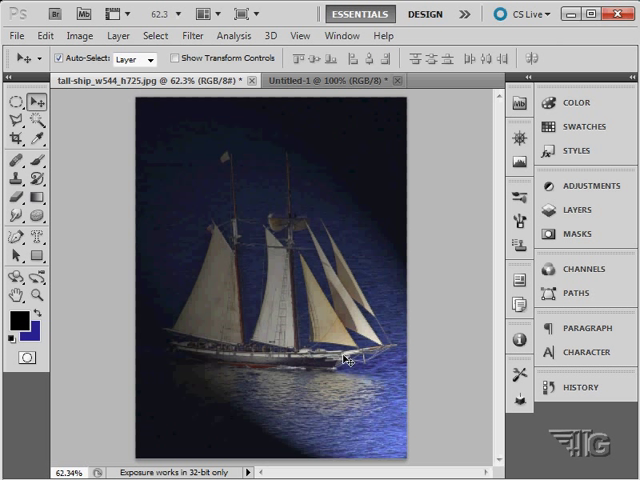
pyautogui.moveTo(308, 306)
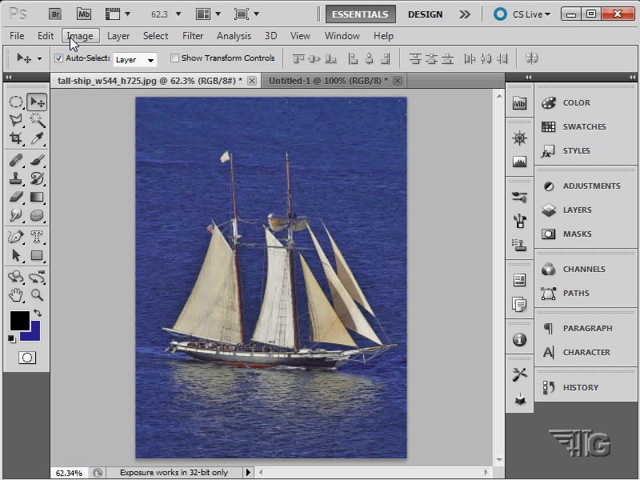
pyautogui.click(192, 36)
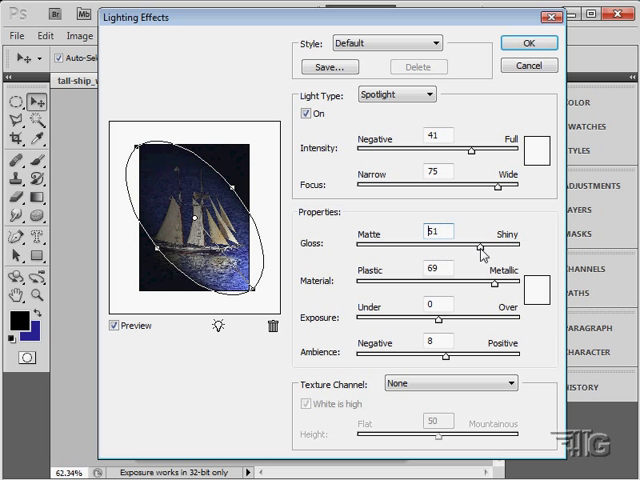
pyautogui.moveTo(480, 282); pyautogui.dragTo(508, 282)
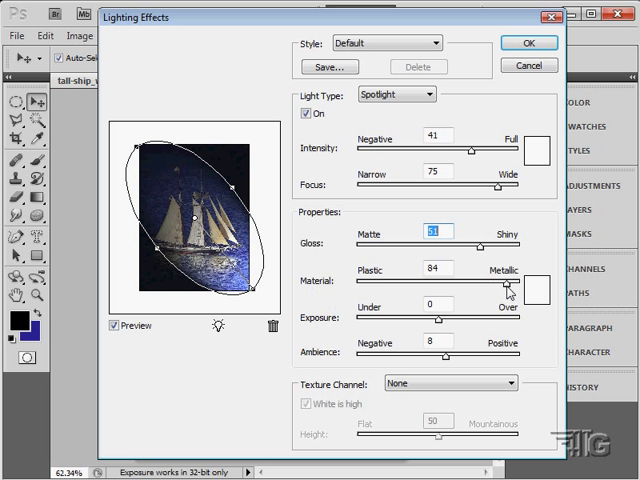
pyautogui.moveTo(504, 288); pyautogui.dragTo(384, 288)
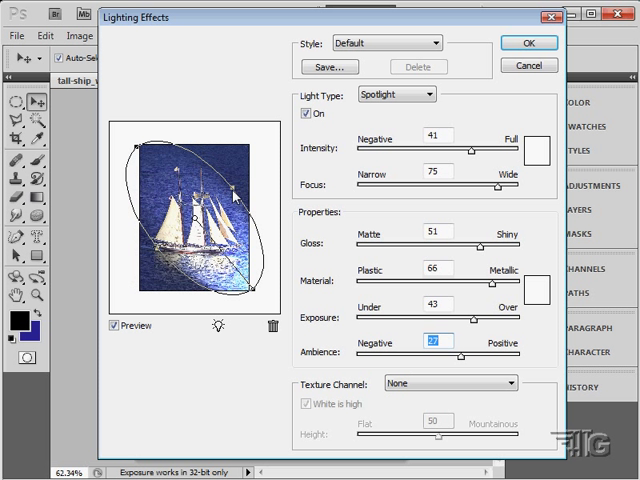
pyautogui.moveTo(248, 302)
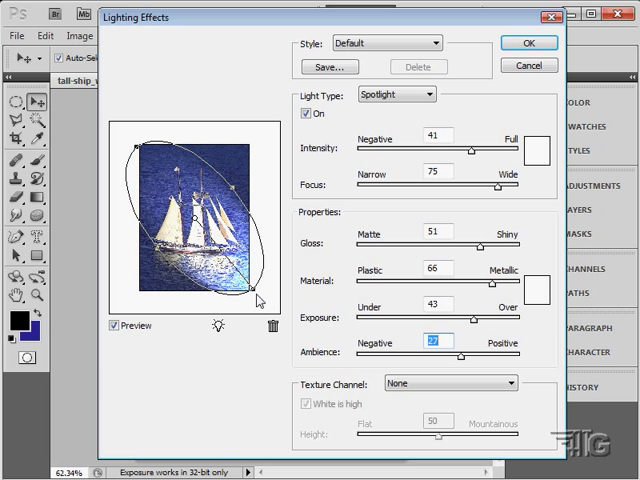
pyautogui.moveTo(258, 298); pyautogui.dragTo(268, 204)
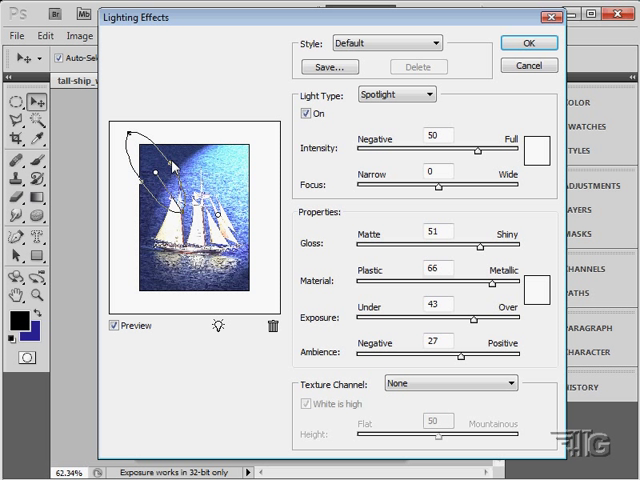
pyautogui.moveTo(198, 212)
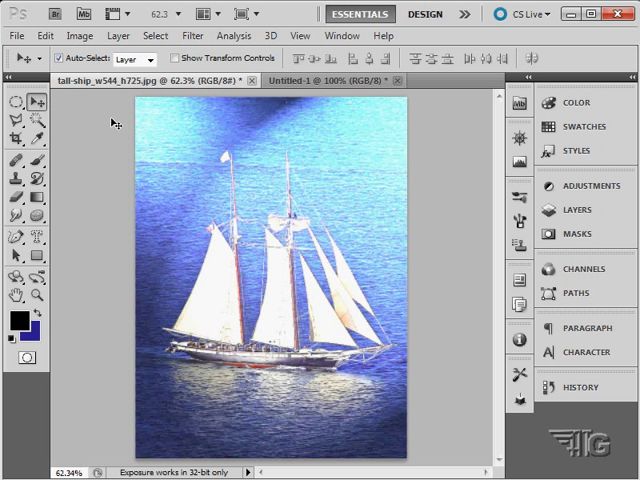
pyautogui.moveTo(412, 216)
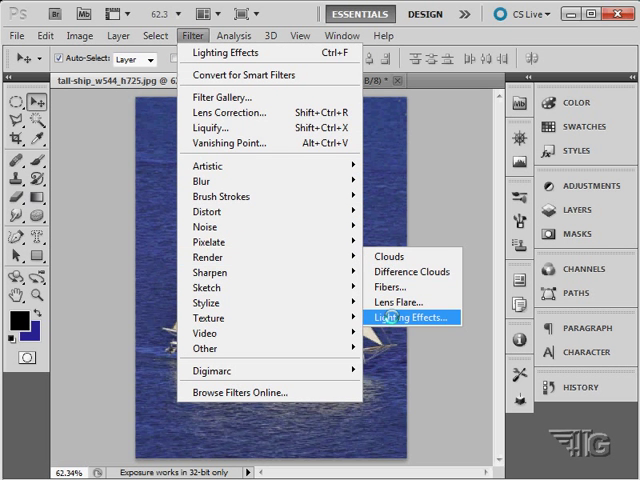
# - Reopen Lighting Effects, pick the 2 O'clock Spotlight style and try an omni light type
pyautogui.click(416, 318)
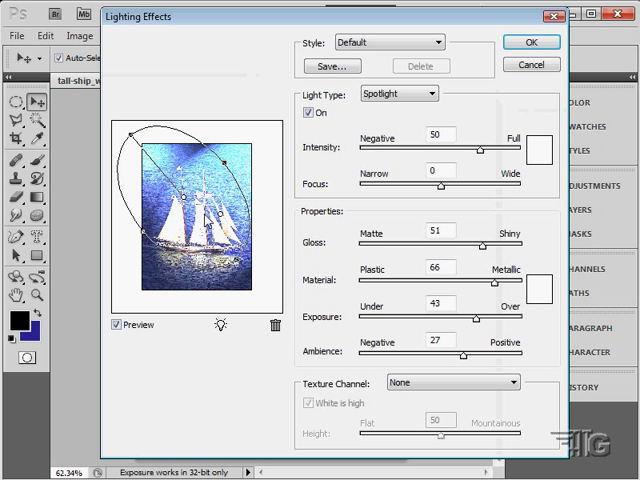
pyautogui.click(452, 382)
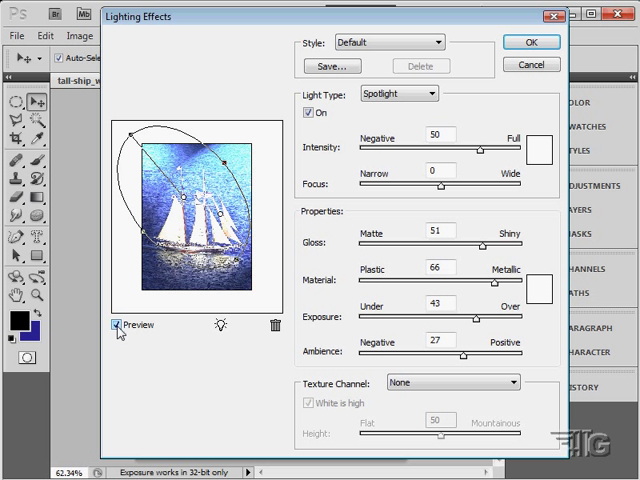
pyautogui.moveTo(184, 204)
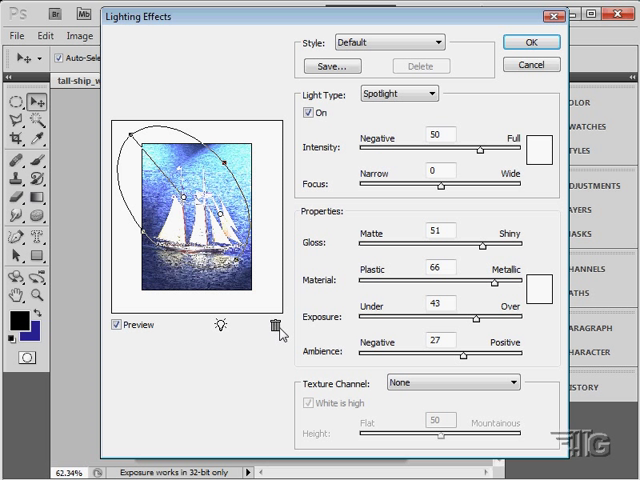
pyautogui.moveTo(278, 330)
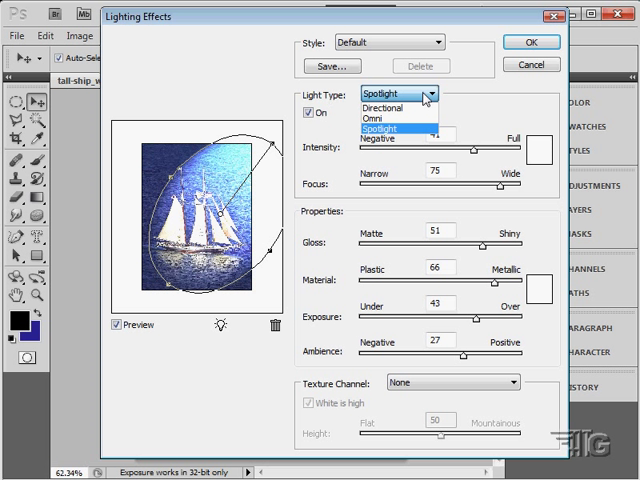
pyautogui.click(382, 108)
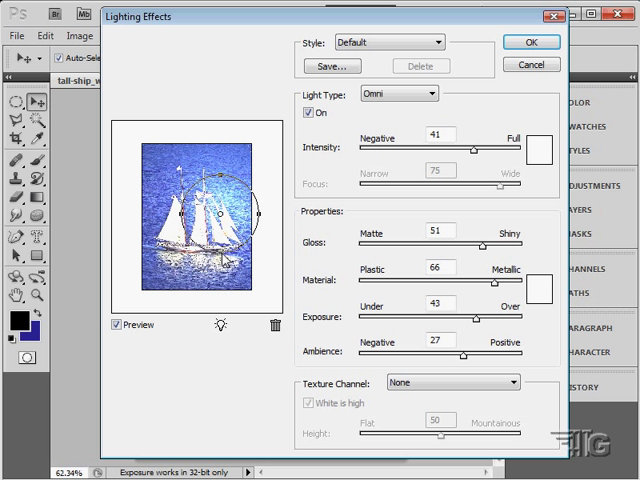
pyautogui.click(398, 92)
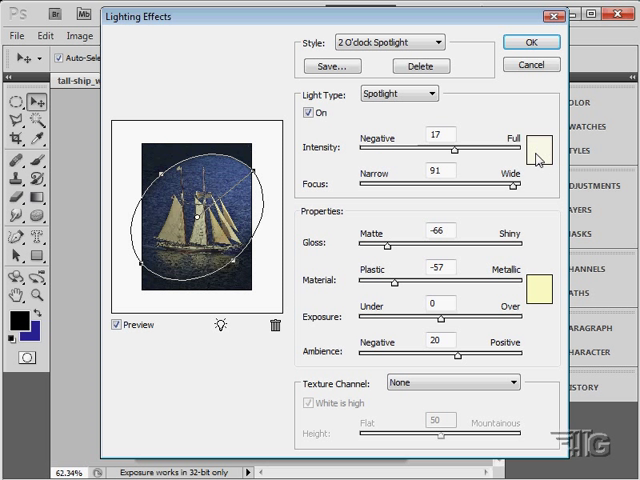
pyautogui.moveTo(528, 302)
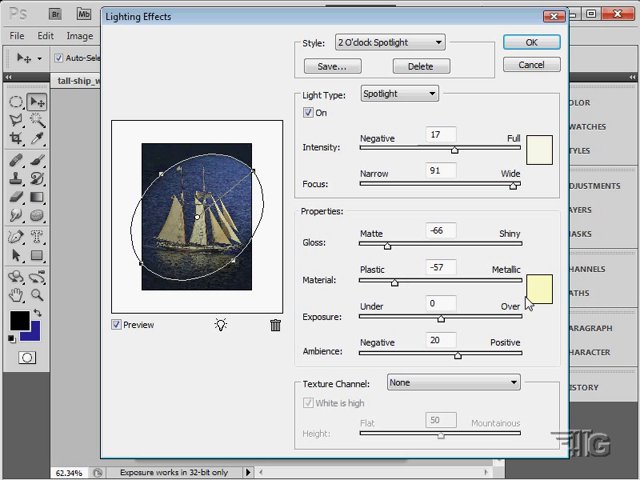
pyautogui.moveTo(546, 292)
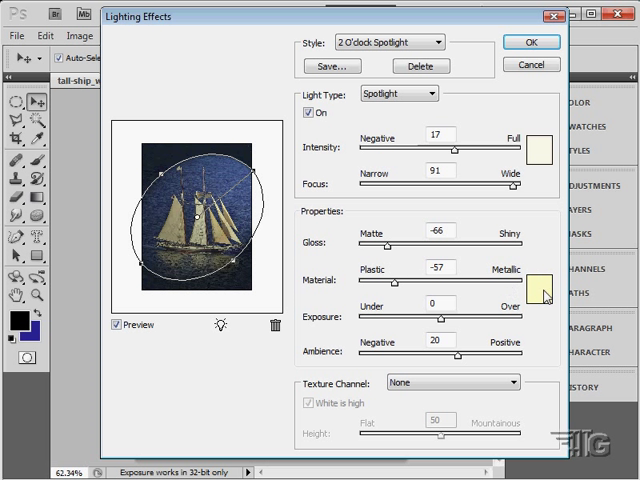
pyautogui.moveTo(546, 318)
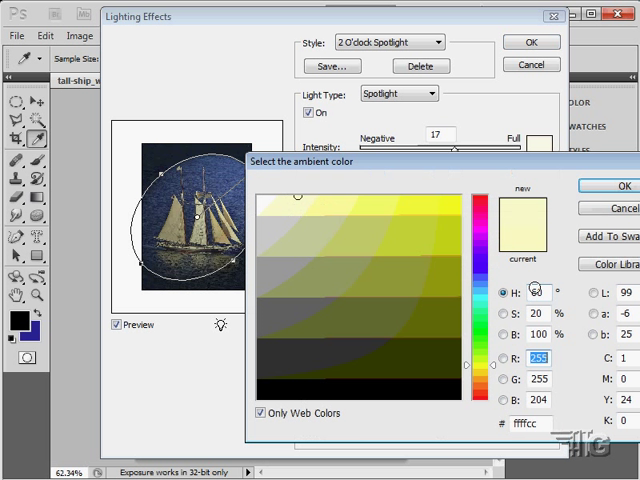
# - Confirm the ambient colour and preview Crossing, Crossing Down, Five Lights Down, Flashlight and Parallel Directional styles
pyautogui.click(620, 184)
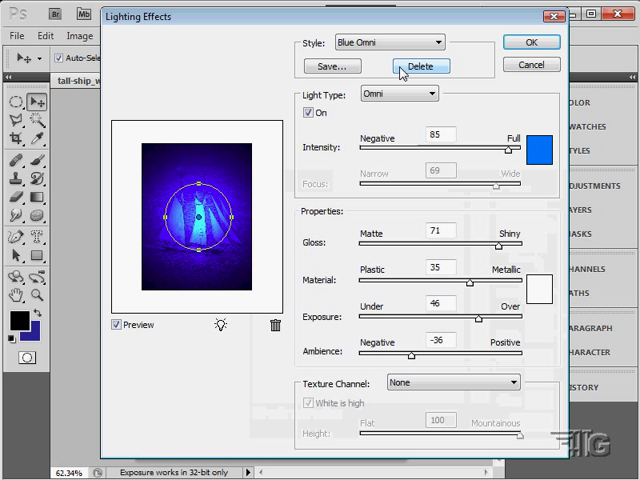
pyautogui.click(388, 42)
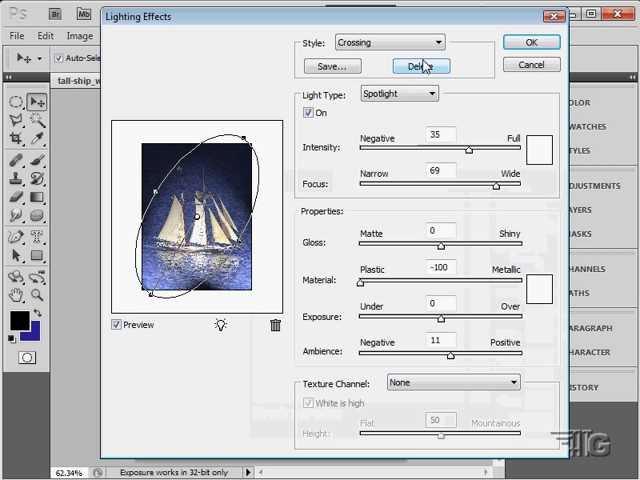
pyautogui.click(388, 42)
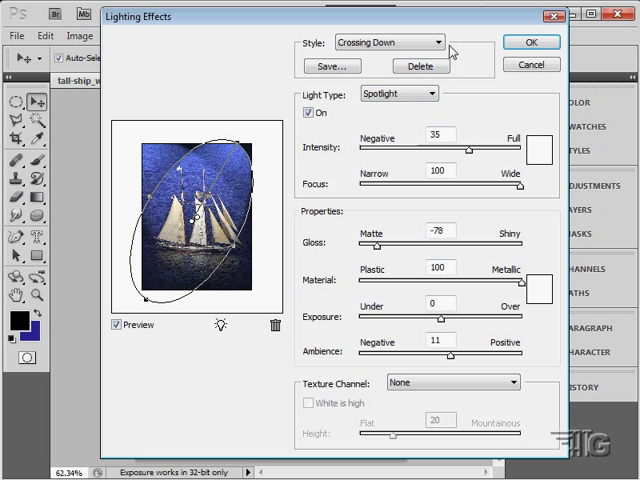
pyautogui.click(388, 42)
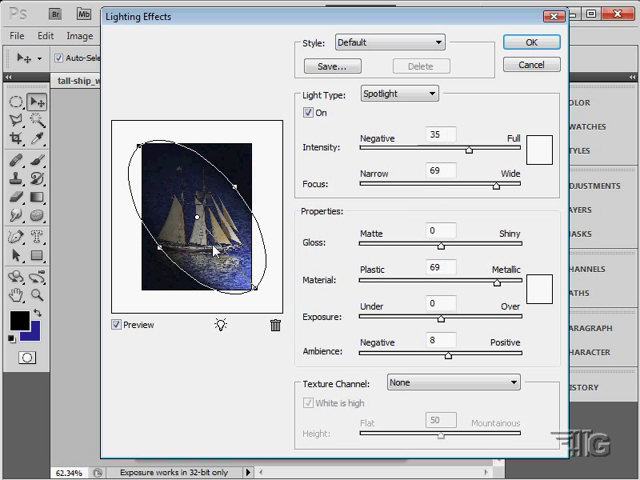
pyautogui.click(388, 42)
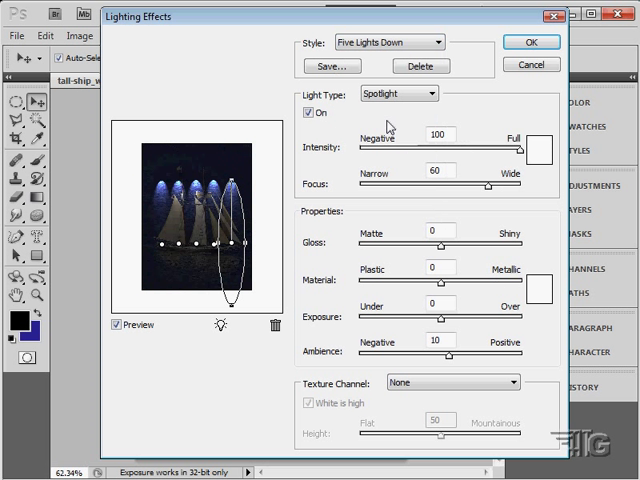
pyautogui.moveTo(208, 196)
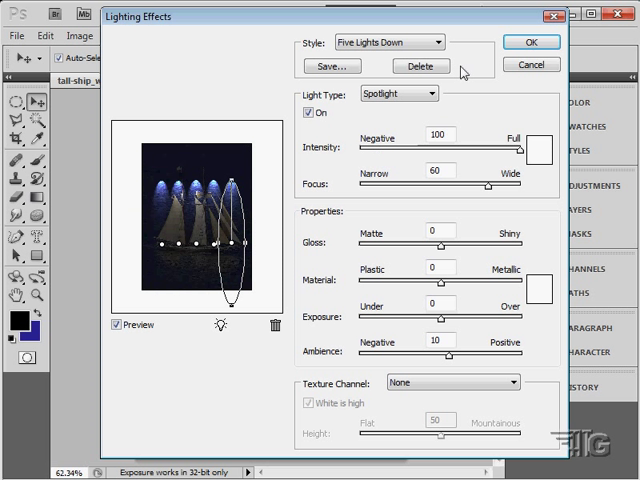
pyautogui.click(388, 42)
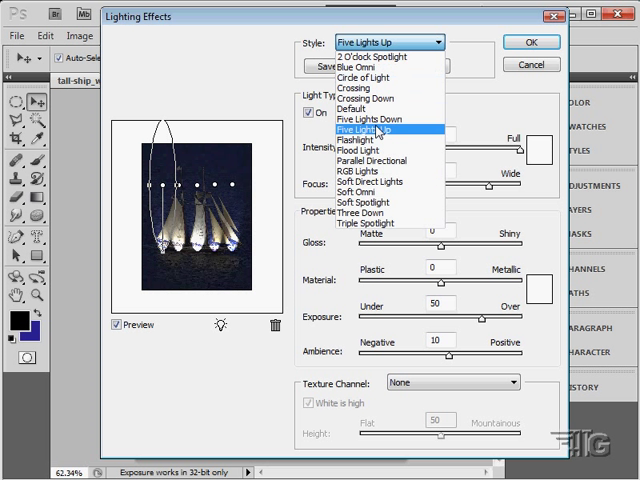
pyautogui.click(372, 140)
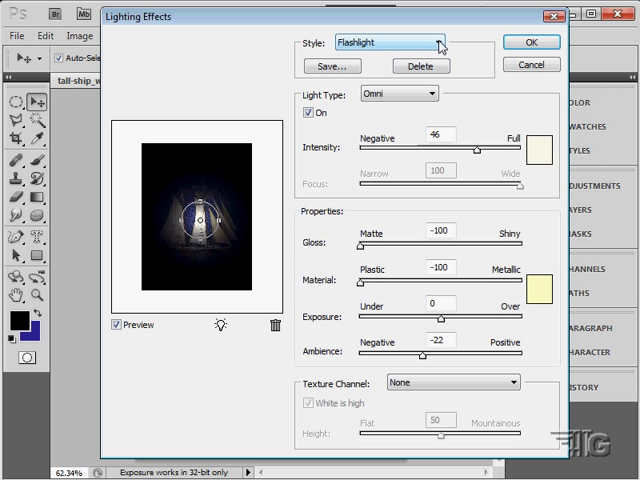
pyautogui.click(390, 42)
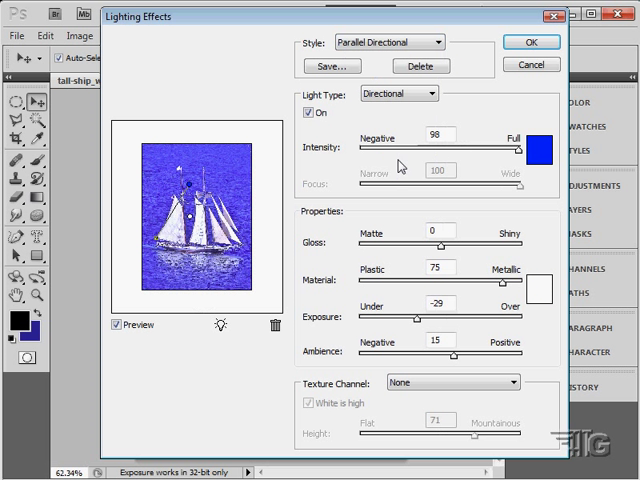
# - Preview RGB Lights, Soft Direct Lights and Three Down, then settle on Triple Spotlight
pyautogui.click(388, 42)
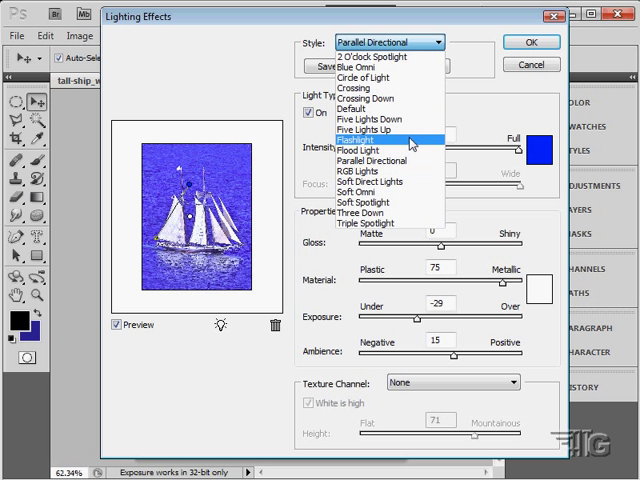
pyautogui.click(356, 172)
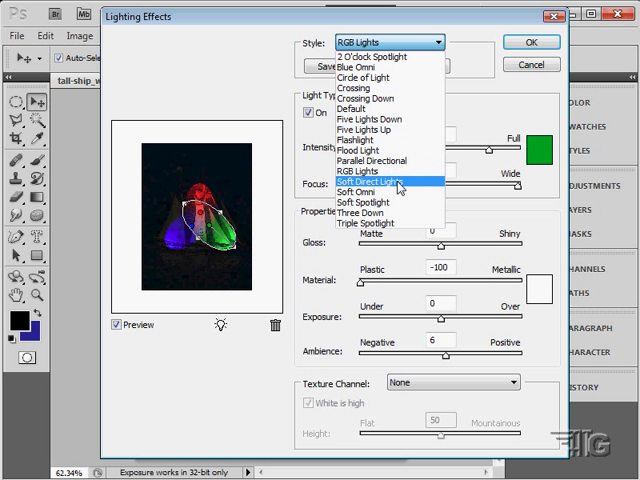
pyautogui.click(384, 184)
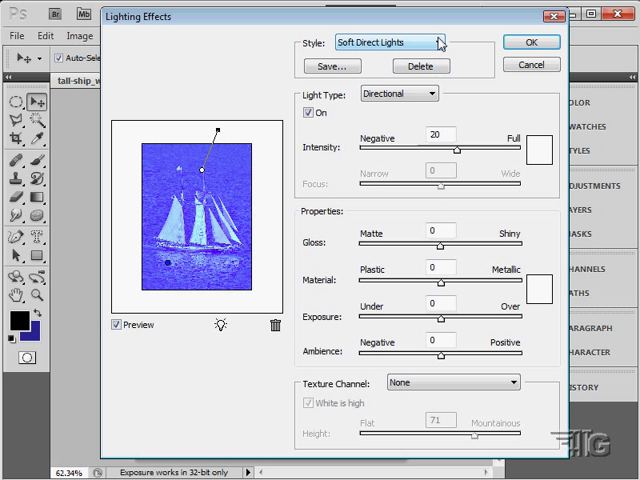
pyautogui.click(388, 42)
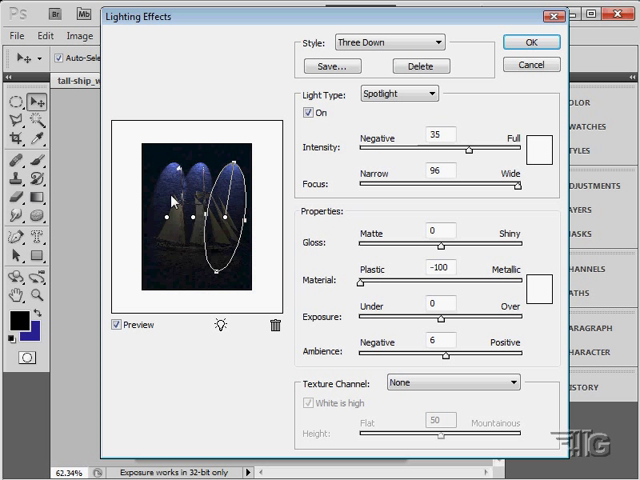
pyautogui.click(388, 42)
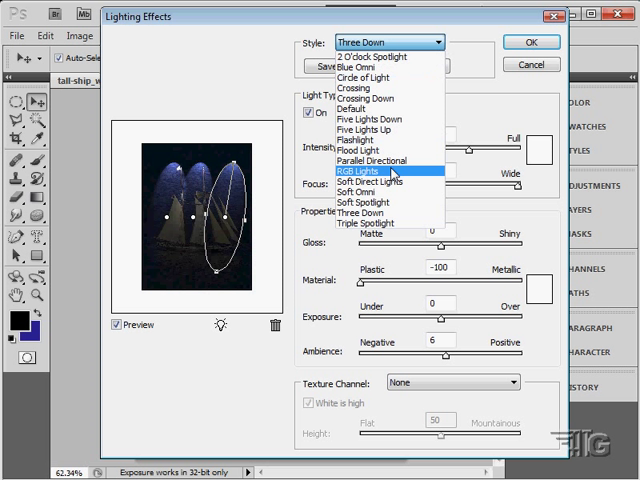
pyautogui.click(380, 222)
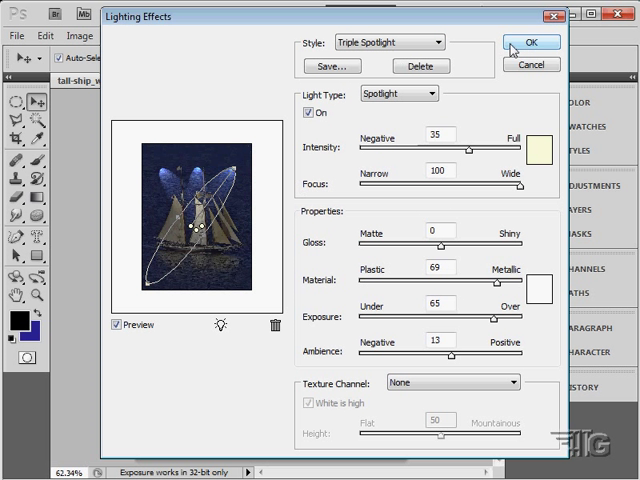
# - Apply the Triple Spotlight lighting so three bluish beams shine above the sails
pyautogui.click(532, 42)
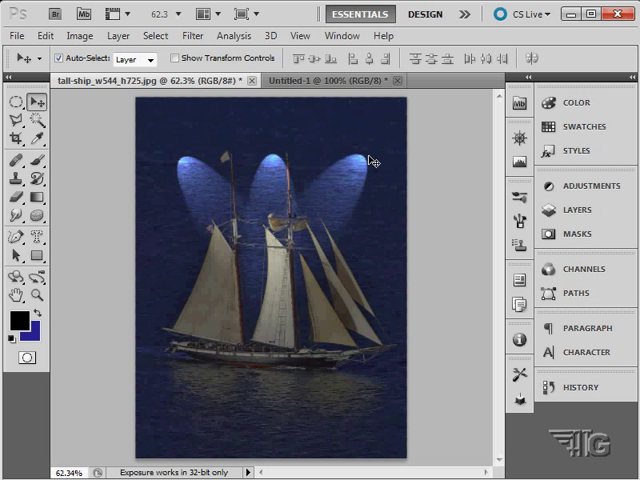
pyautogui.moveTo(428, 284)
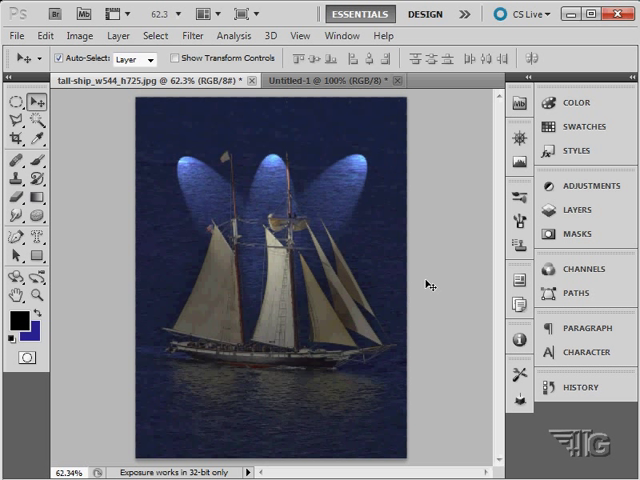
pyautogui.moveTo(368, 170)
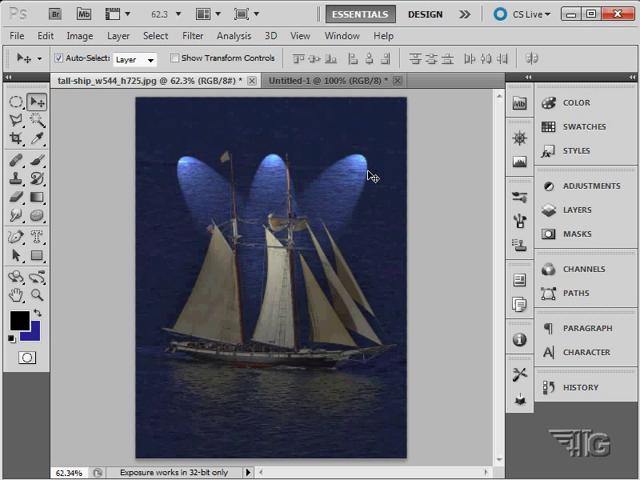
pyautogui.moveTo(146, 120)
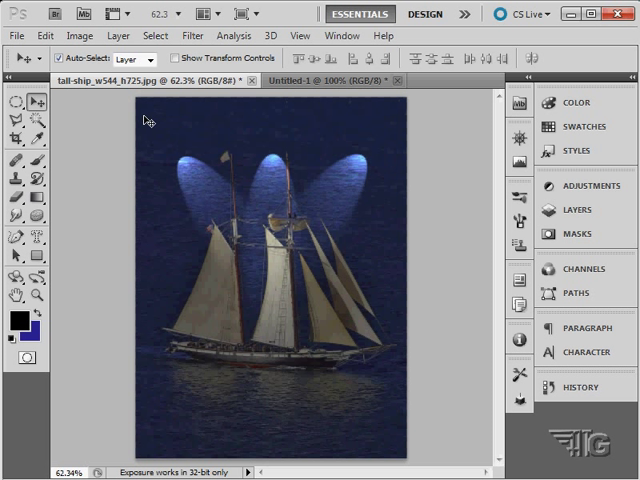
pyautogui.moveTo(260, 270)
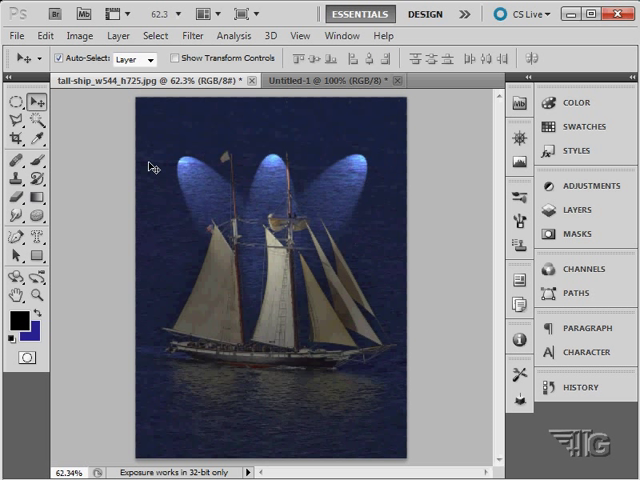
pyautogui.moveTo(300, 132)
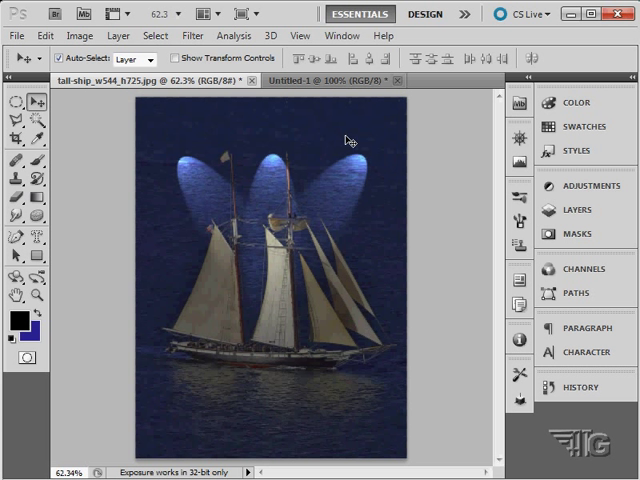
pyautogui.click(44, 36)
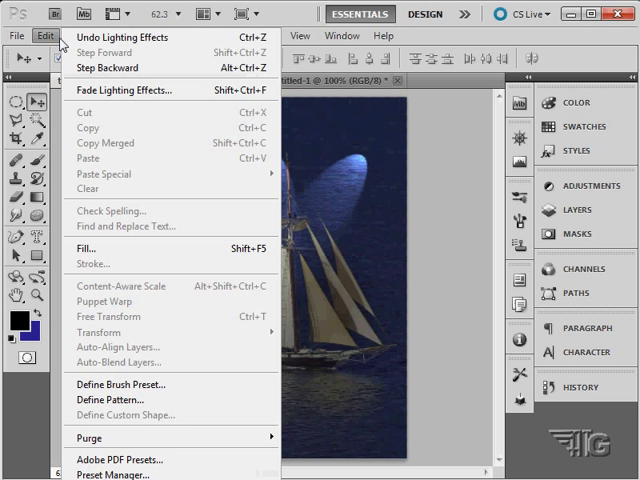
# - Undo the applied lighting and reopen Lighting Effects to reposition the Triple Spotlight lights
pyautogui.click(200, 36)
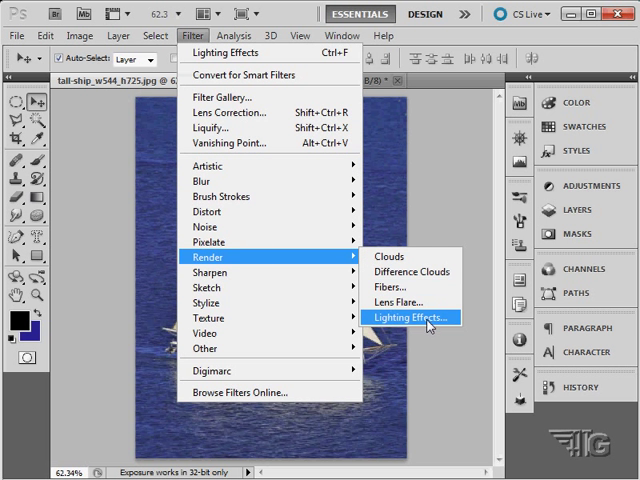
pyautogui.click(408, 316)
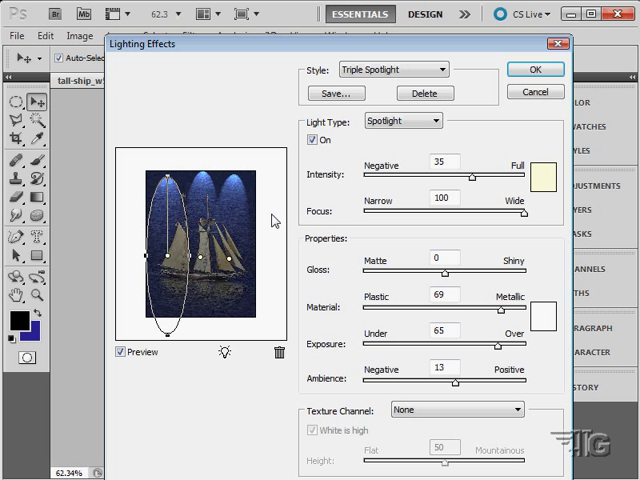
# - Apply the reworked Triple Spotlight so three beams shine down from the top edge
pyautogui.click(536, 68)
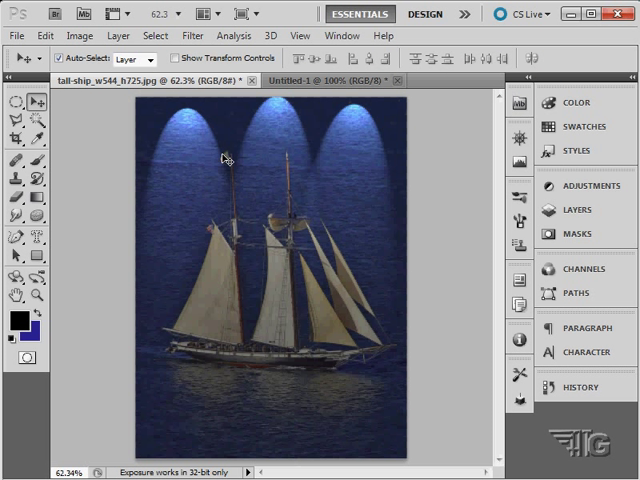
pyautogui.moveTo(276, 312)
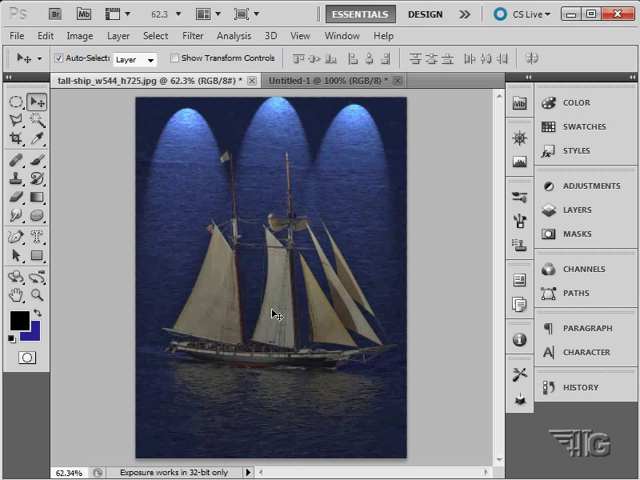
pyautogui.moveTo(356, 112)
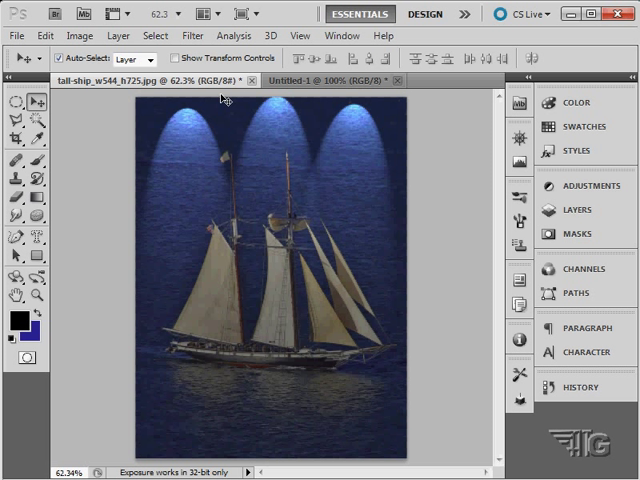
pyautogui.click(196, 36)
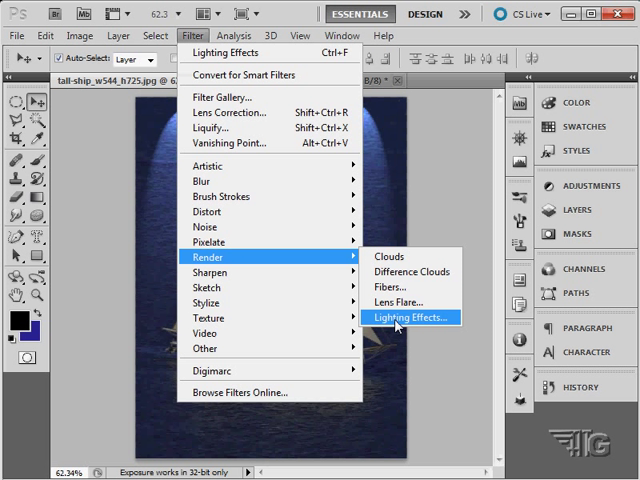
pyautogui.moveTo(396, 328)
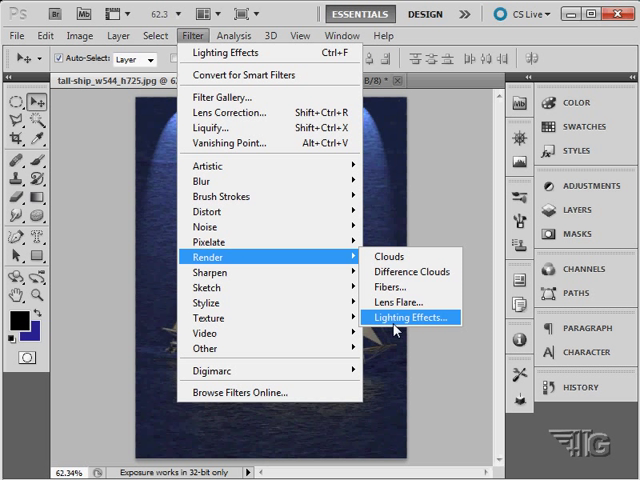